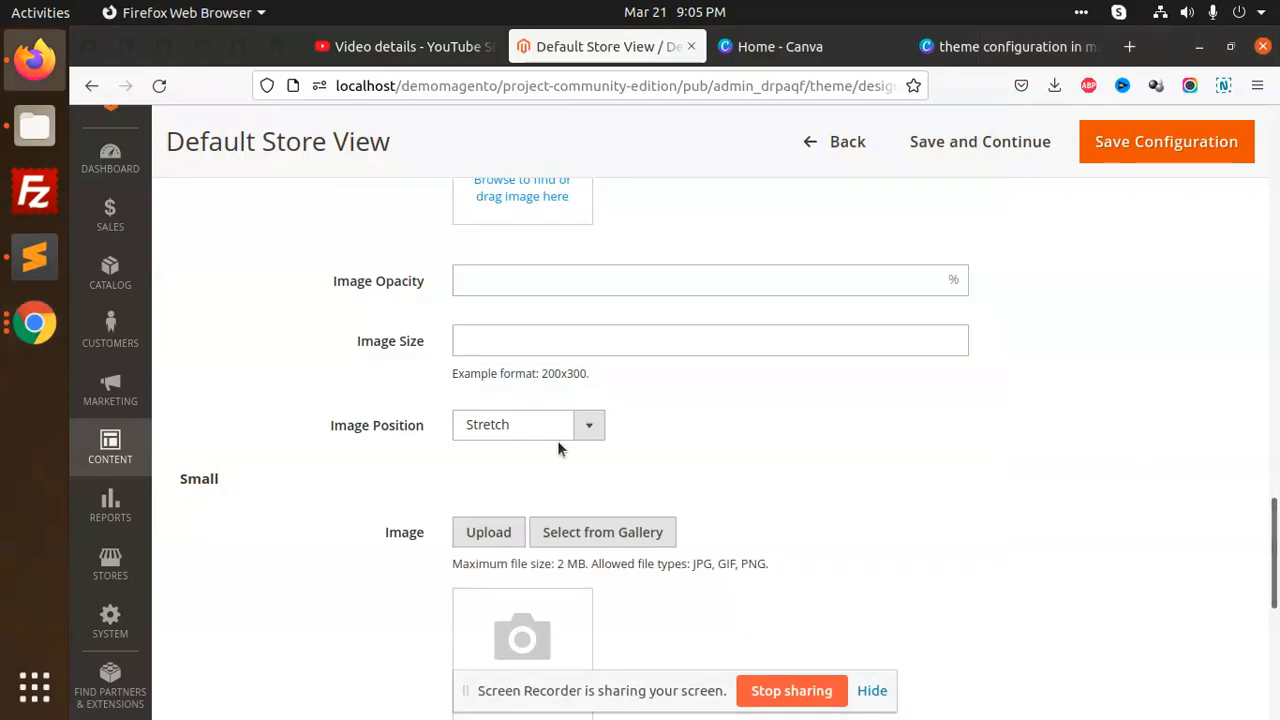
Step: Reach Content > Design > Configuration and edit the Default Store View, which has no theme
click(110, 448)
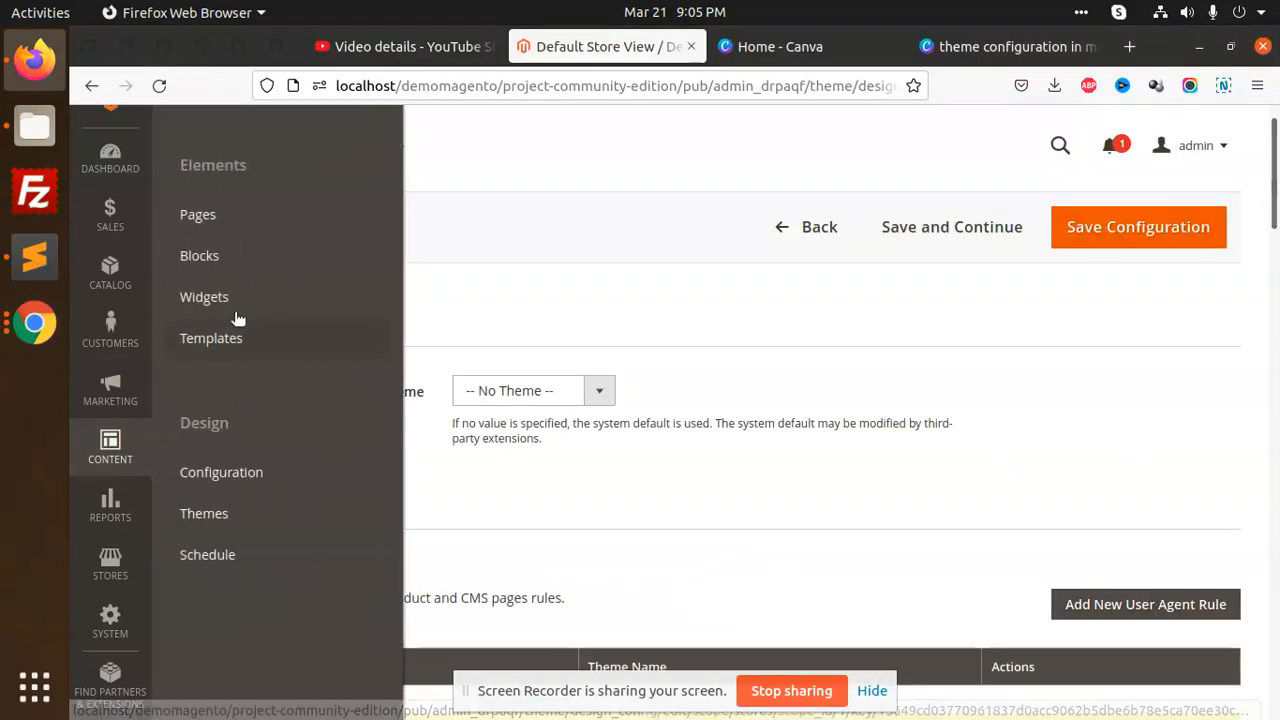
click(220, 472)
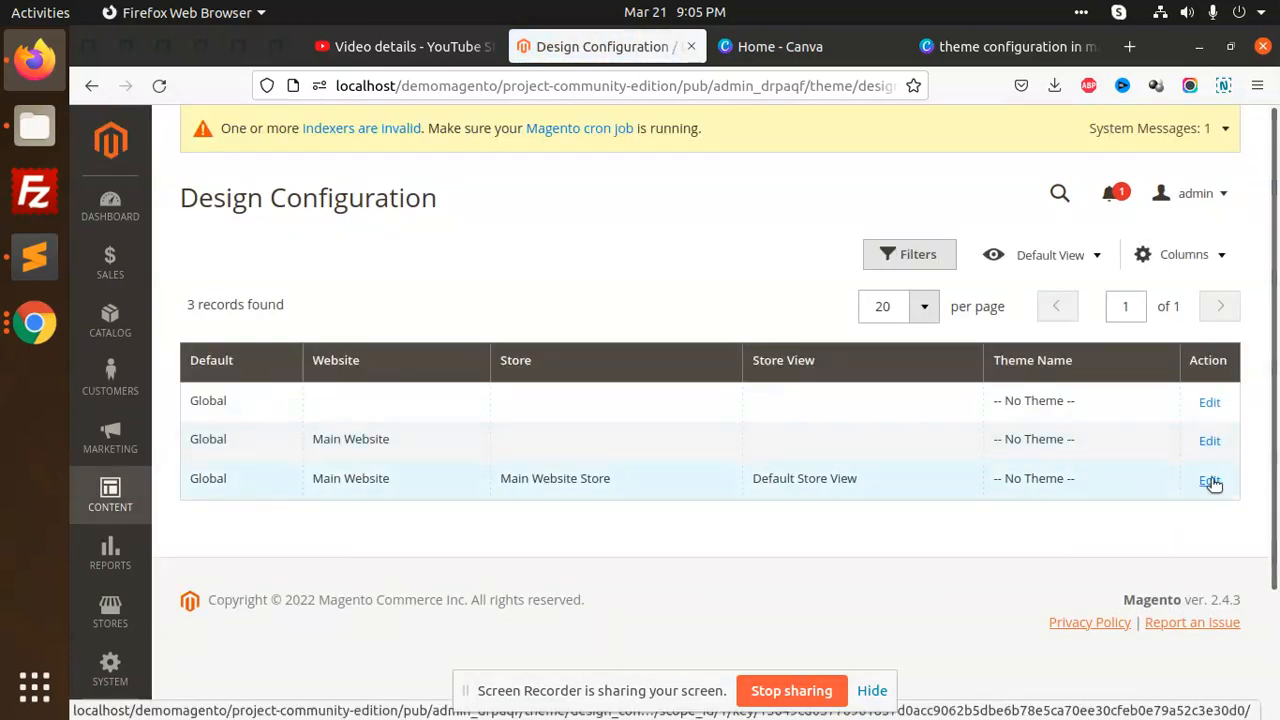
click(1208, 480)
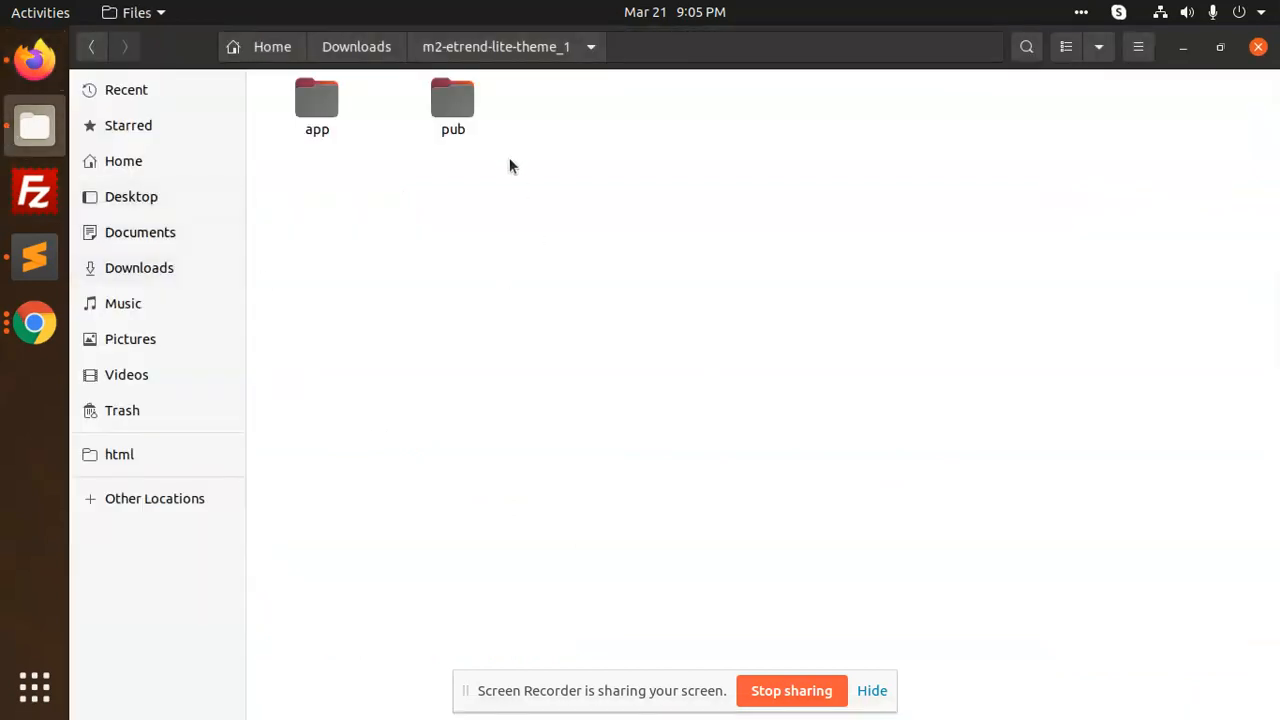
Step: Copy the Etrend Lite app and pub folders and go to the web server's html folder
click(316, 104)
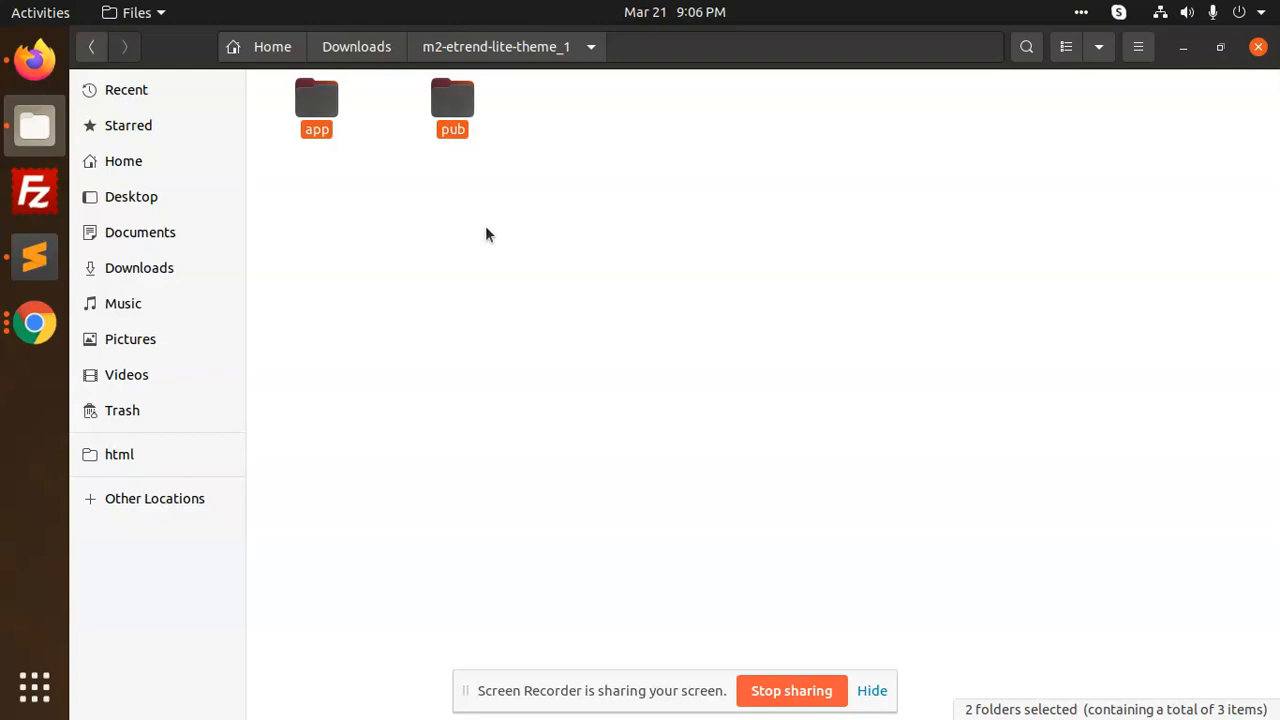
click(120, 454)
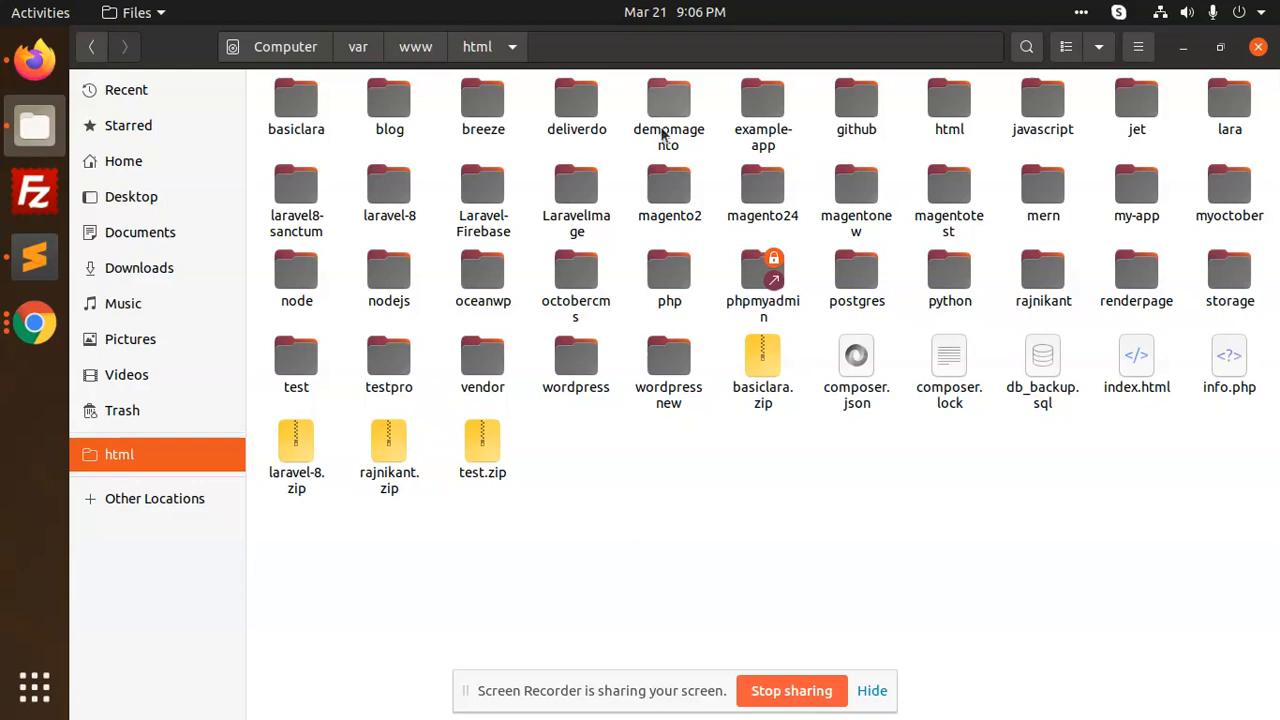
Step: Paste app and pub into demomagento/project-community-edition, merging with the existing folders
double_click(668, 100)
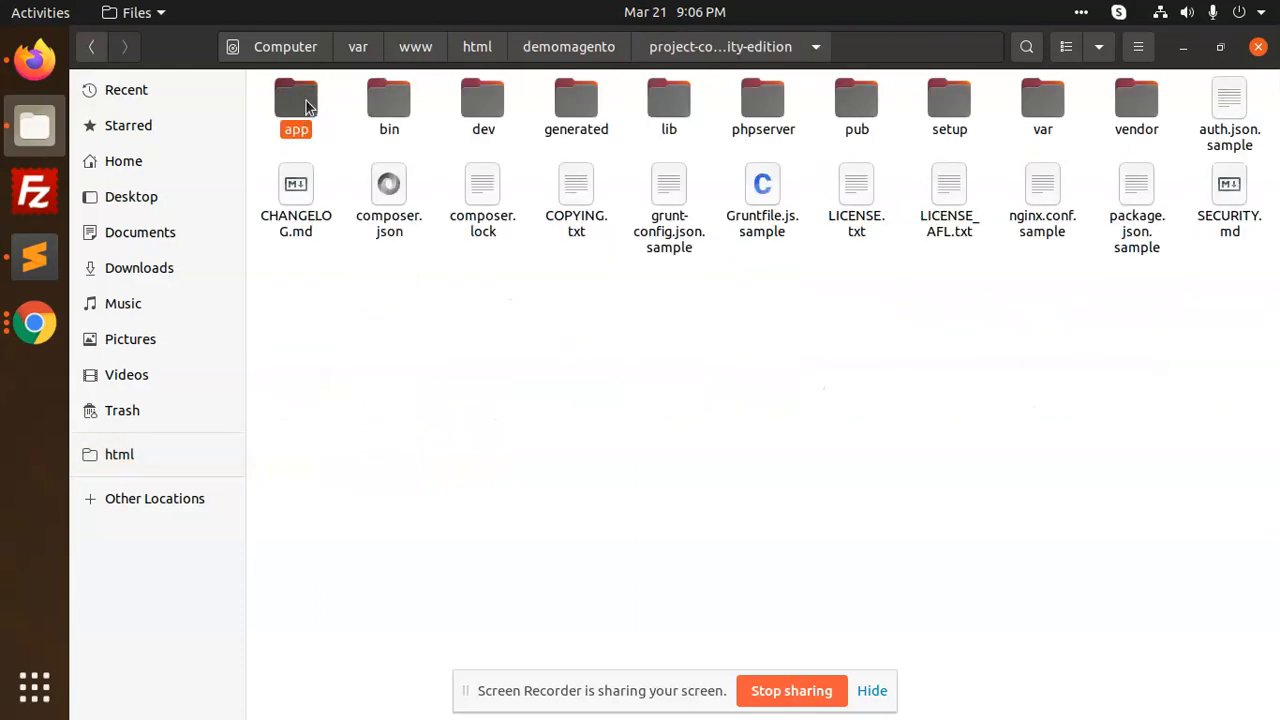
double_click(296, 104)
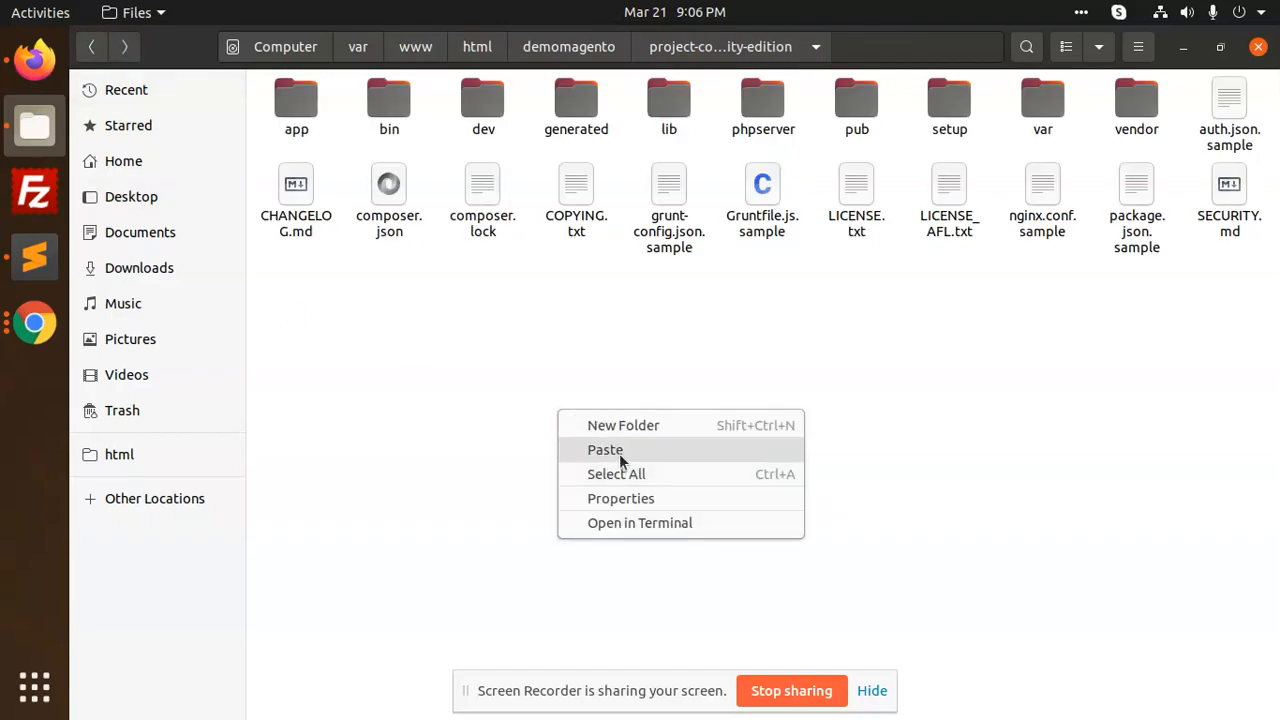
click(604, 448)
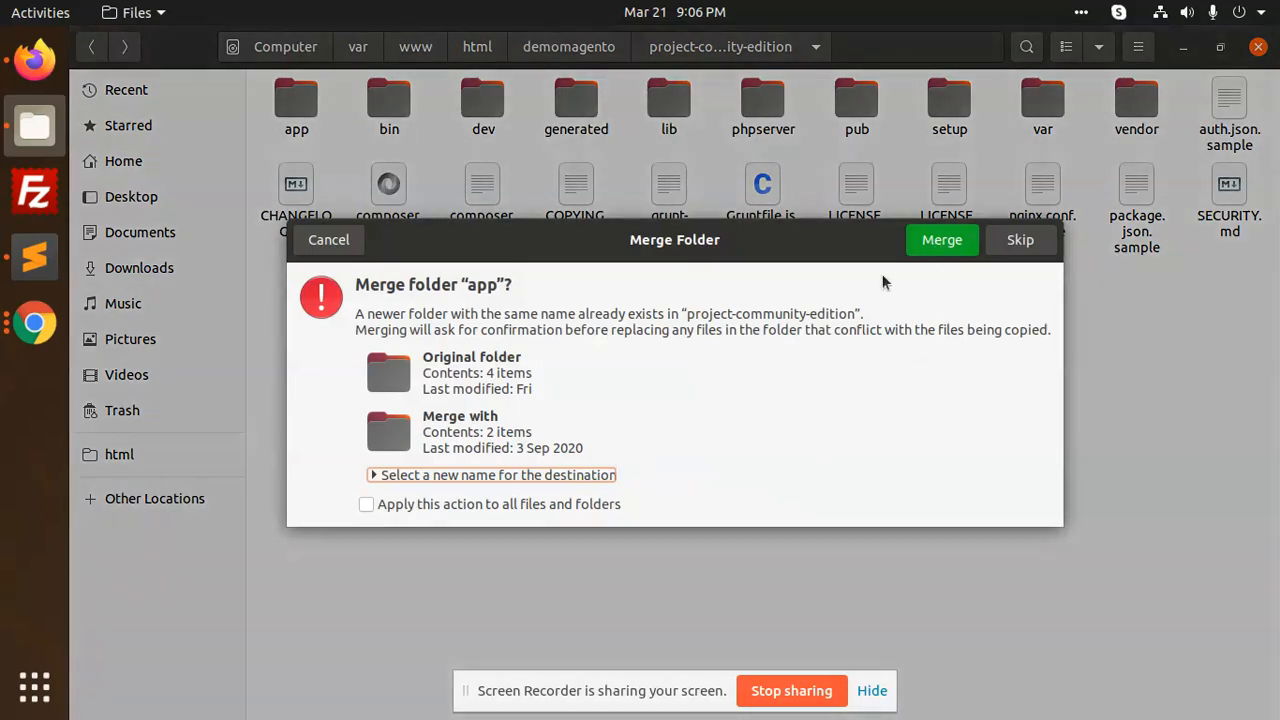
click(940, 240)
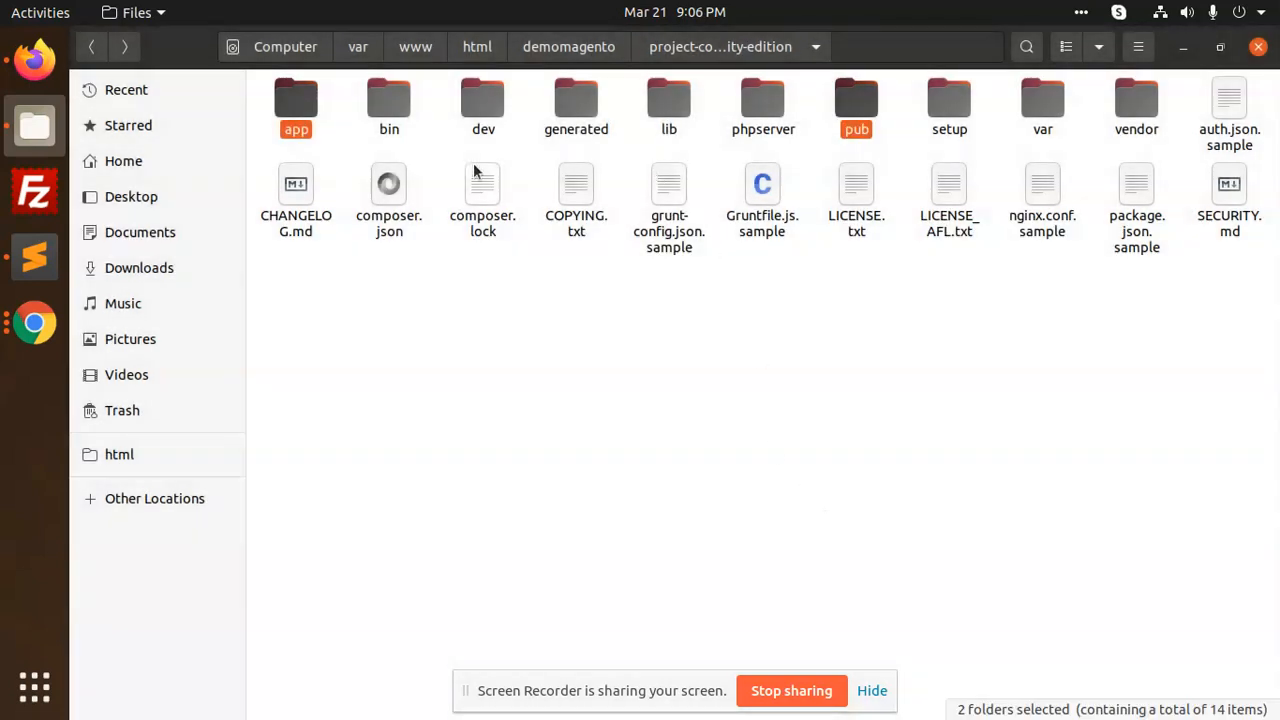
Step: Drill into app/design/frontend/ET/base_lite to verify the theme files are in place
double_click(296, 104)
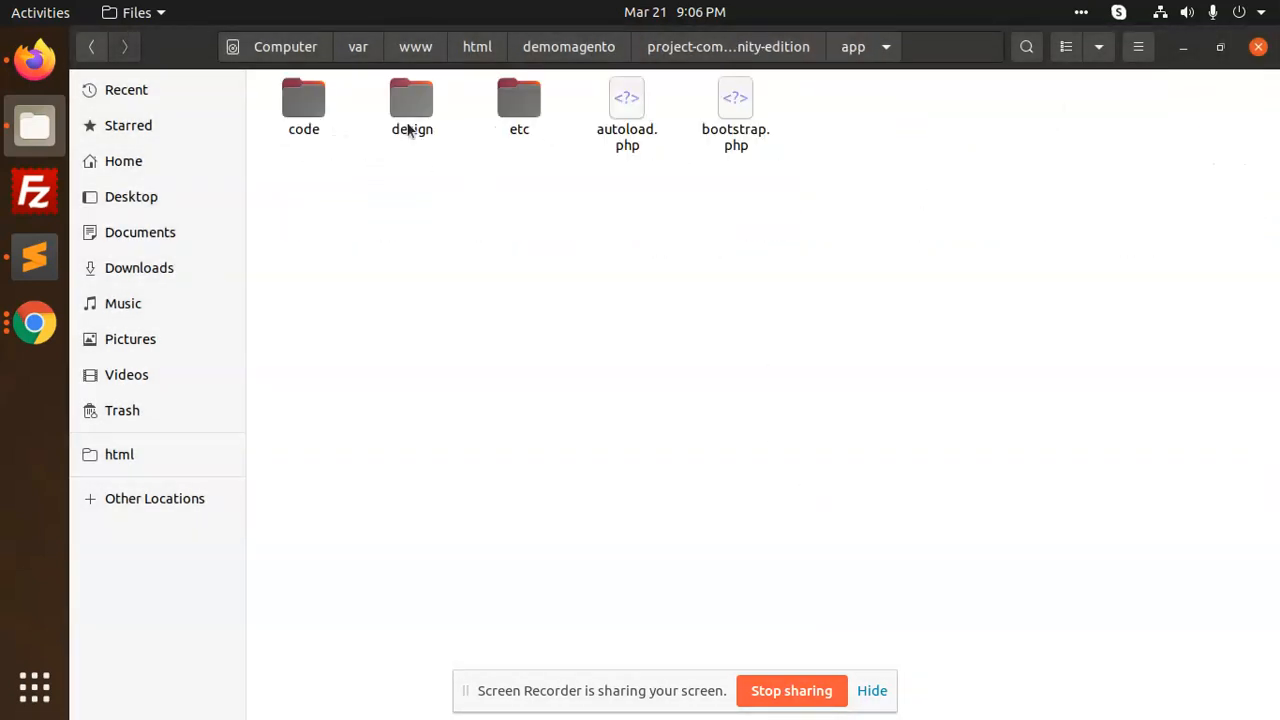
double_click(412, 104)
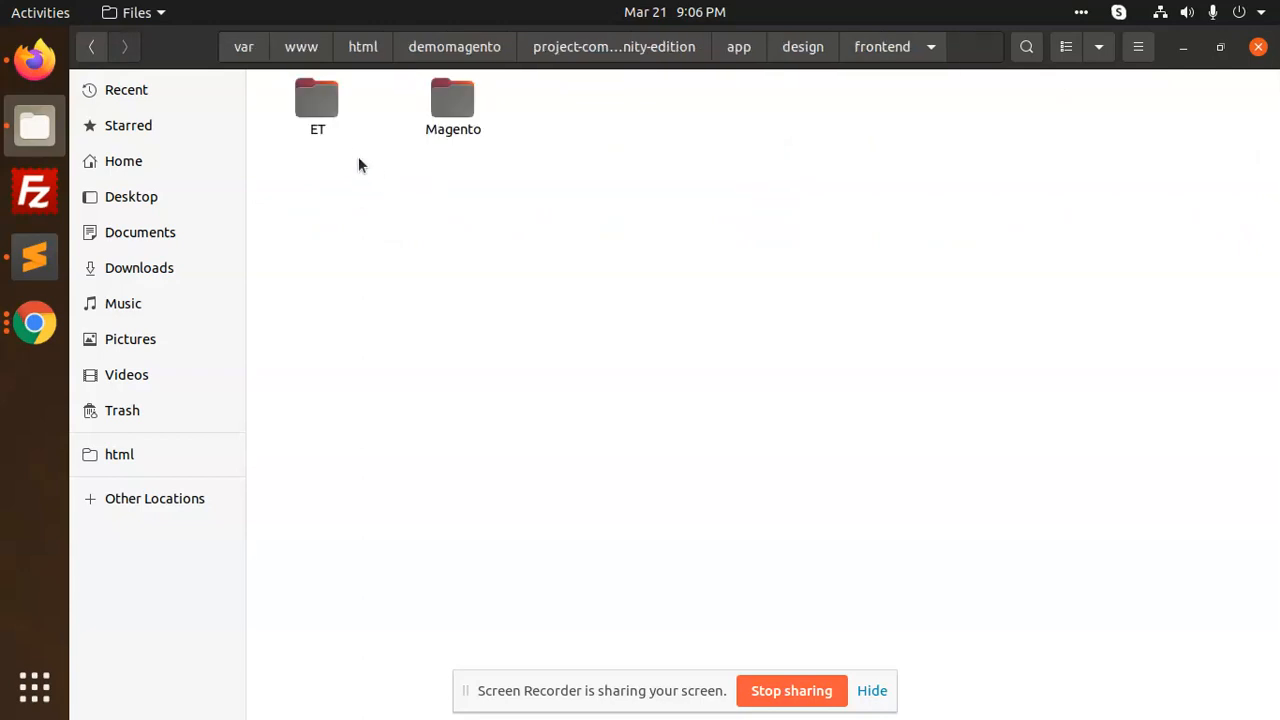
double_click(316, 100)
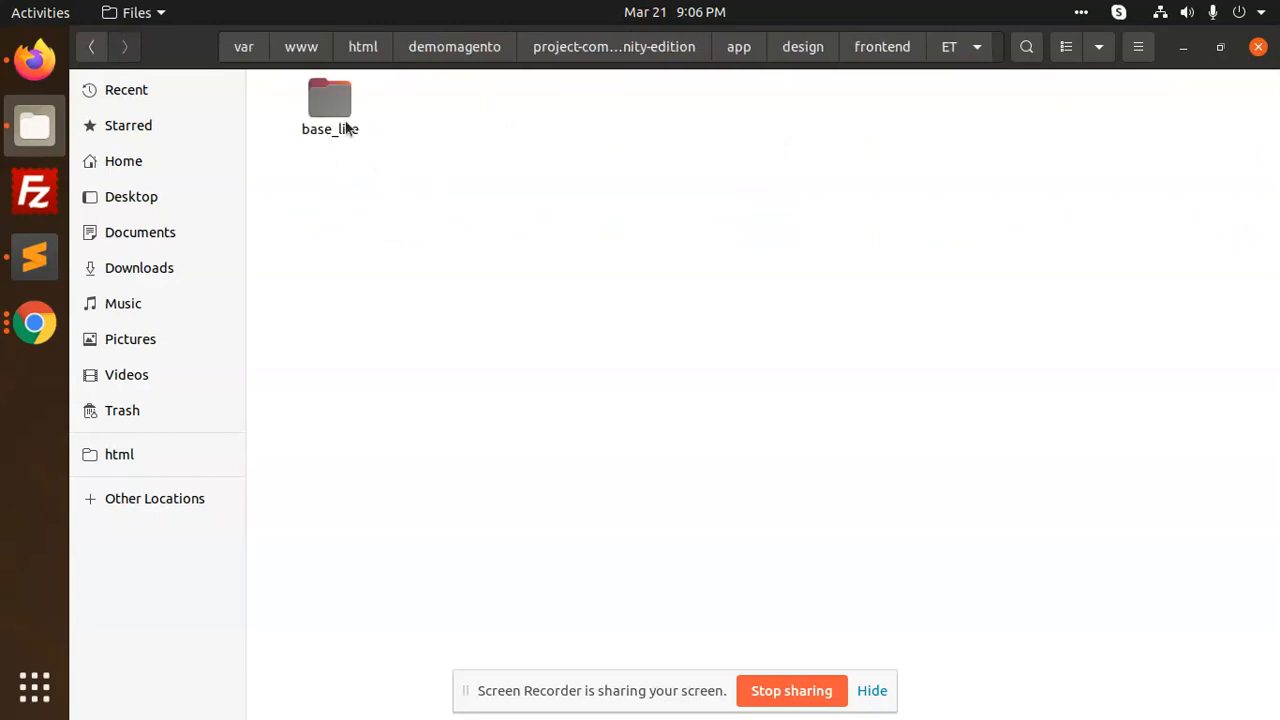
double_click(328, 108)
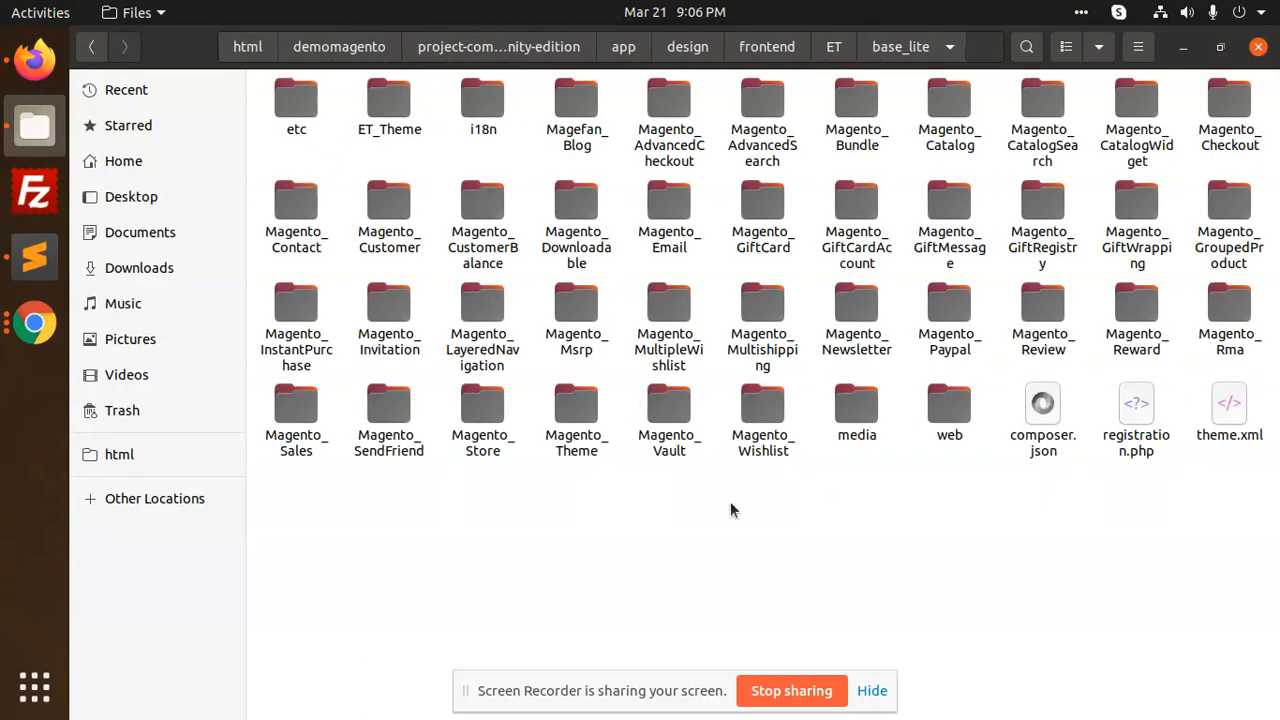
mouse_move(1042, 100)
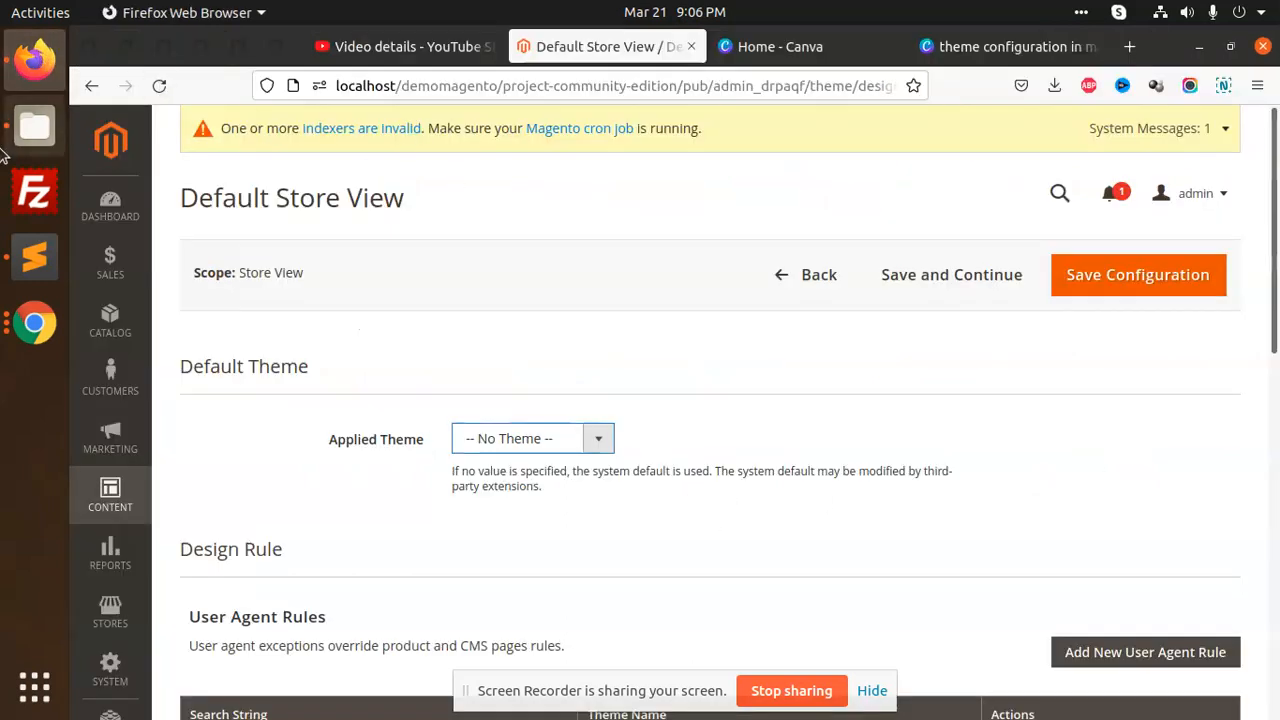
Step: Copy the setup:di:compile command from the Sublime Text notes and return to the project folder
click(34, 256)
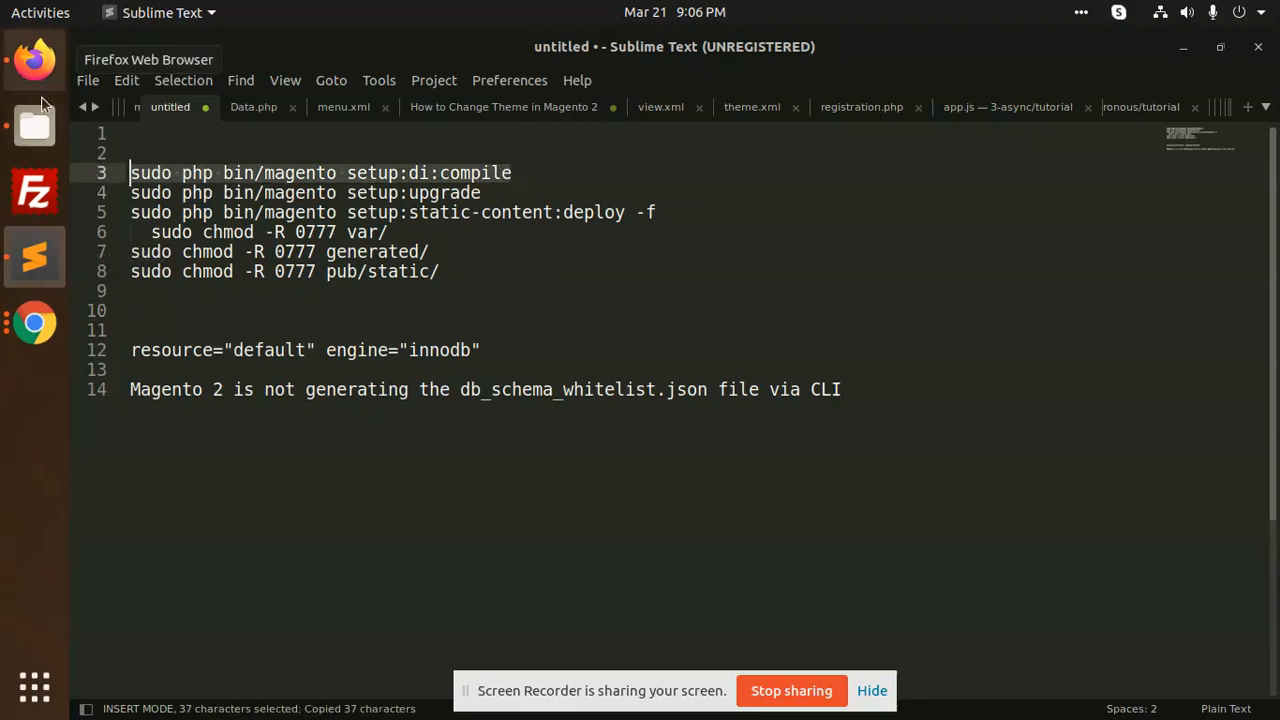
click(32, 124)
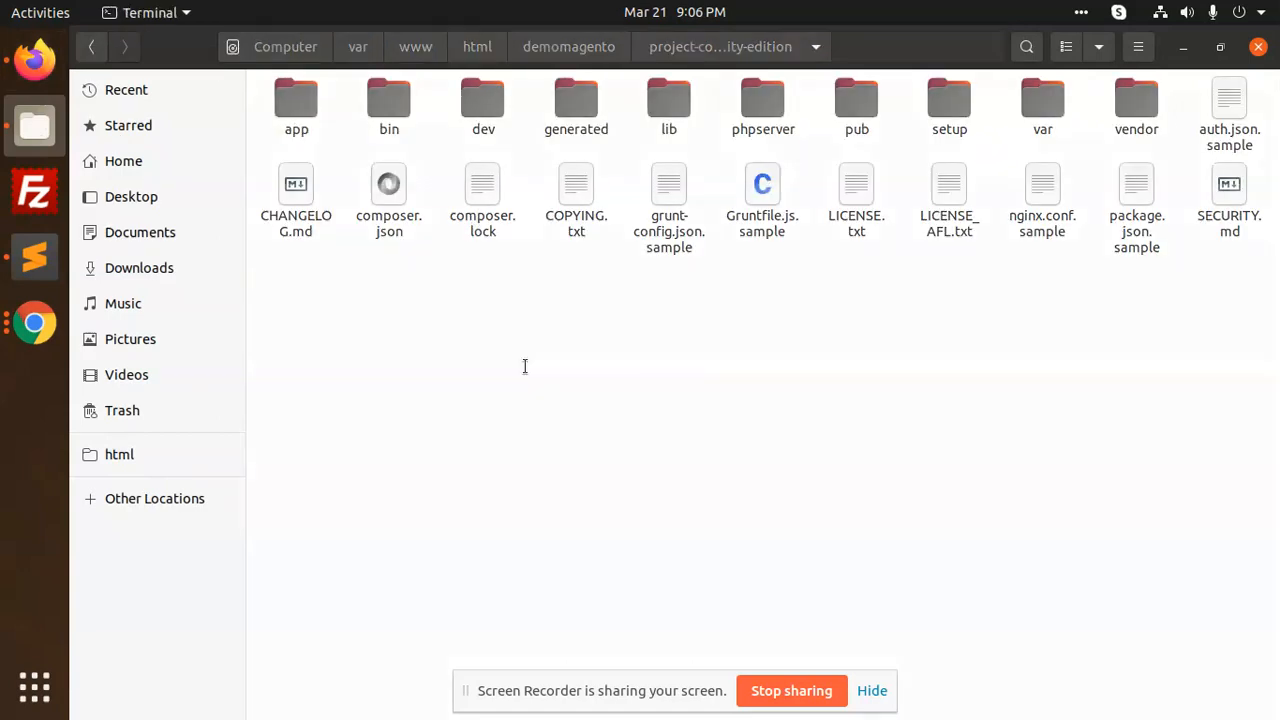
Step: Run sudo php bin/magento setup:di:compile in a terminal at the project root, entering the password
click(36, 384)
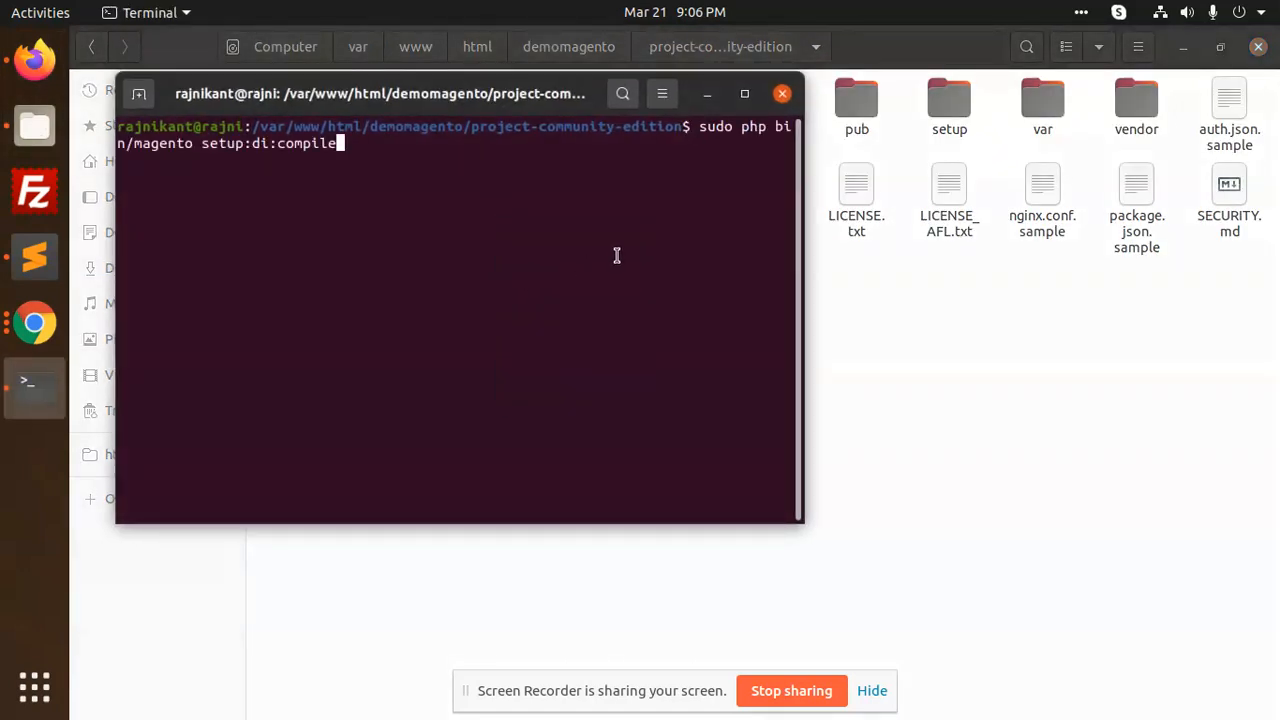
key(Return)
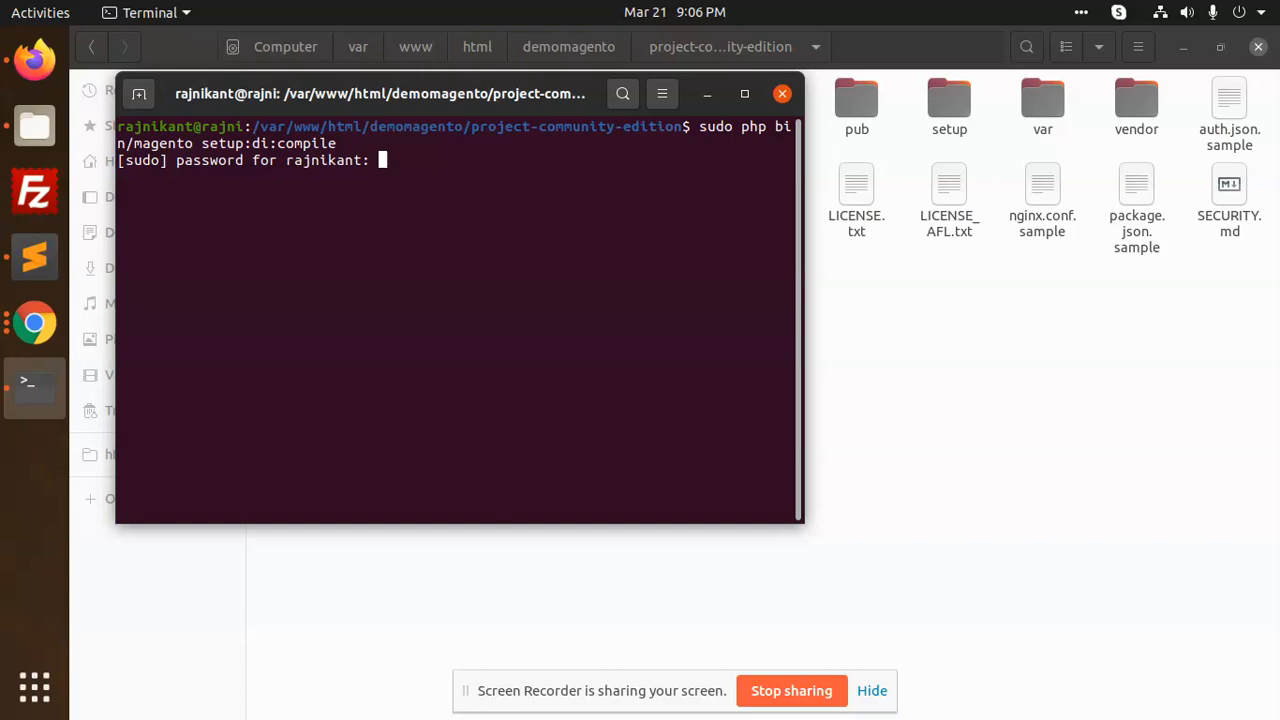
key(Return)
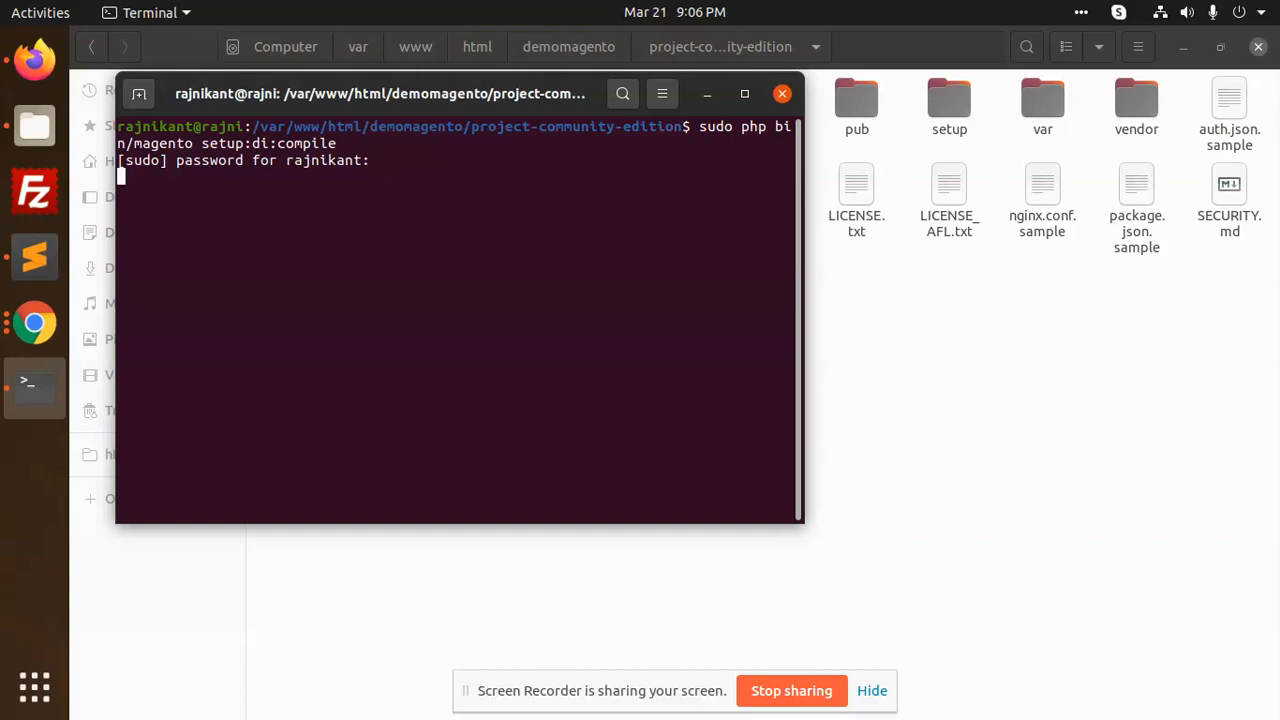
click(744, 94)
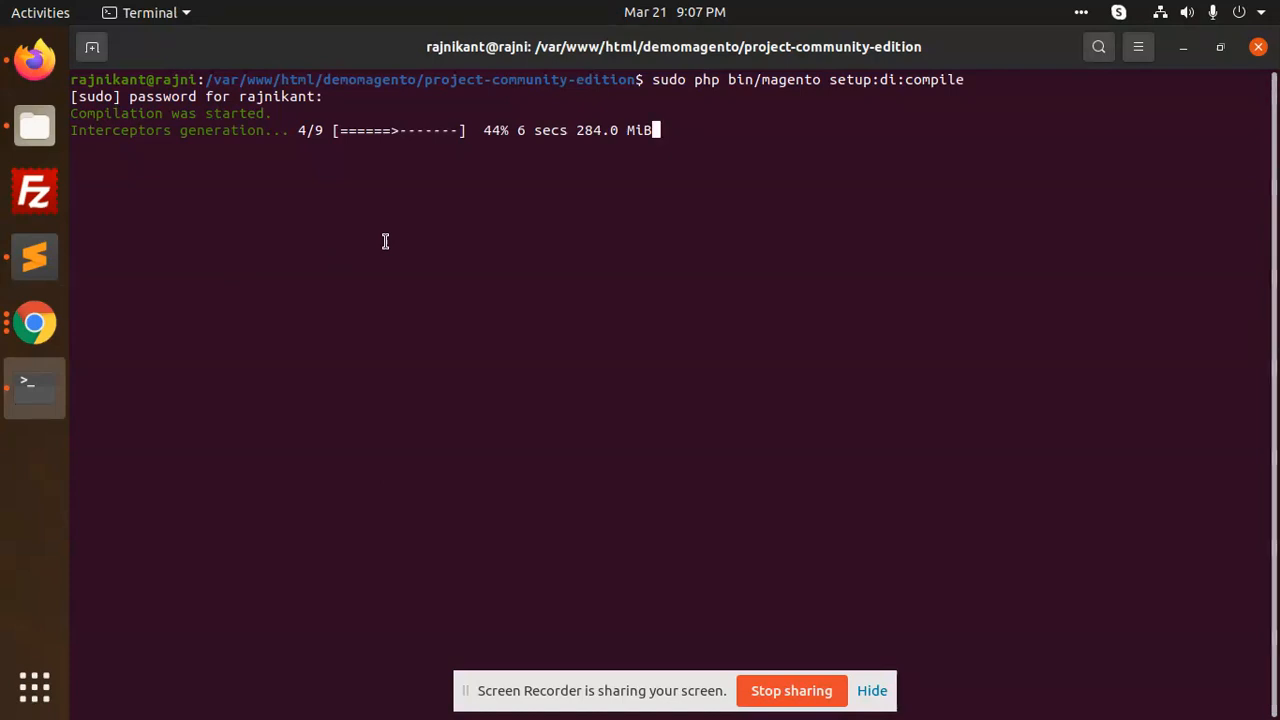
mouse_move(380, 252)
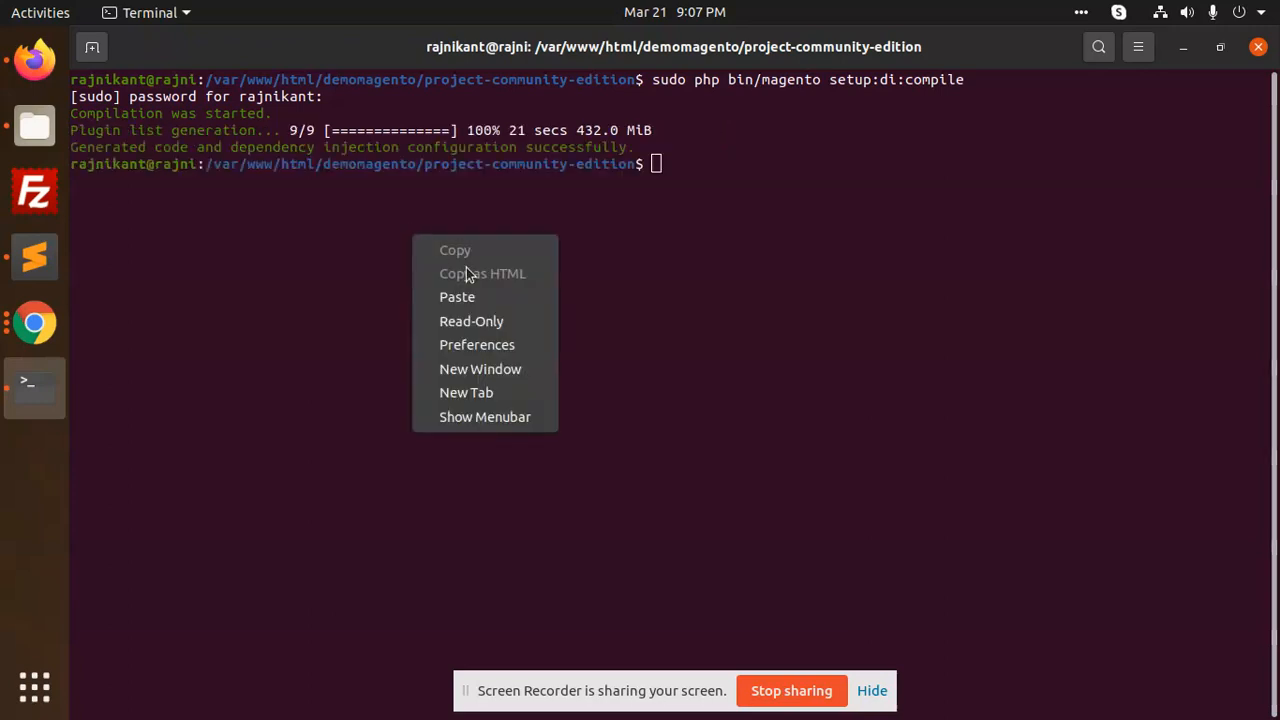
Step: Run sudo php bin/magento setup:upgrade, then prepare the setup:static-content:deploy -f command
click(456, 296)
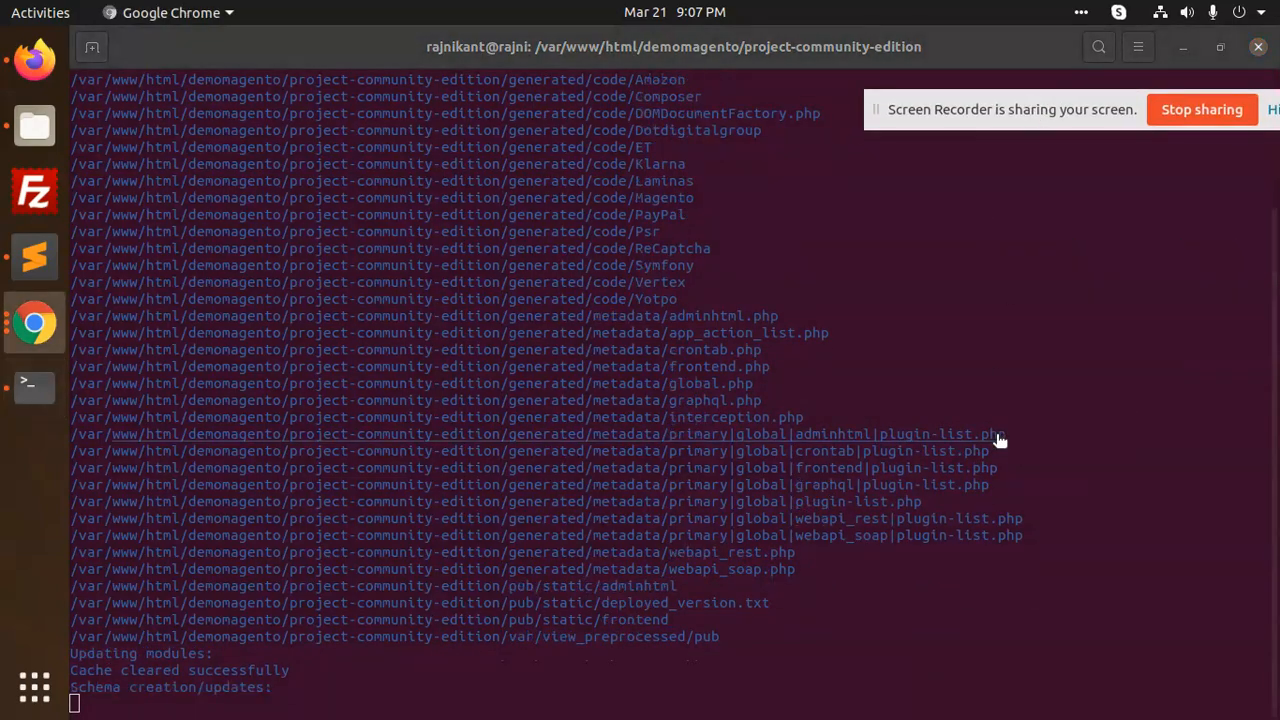
scroll(down, 3)
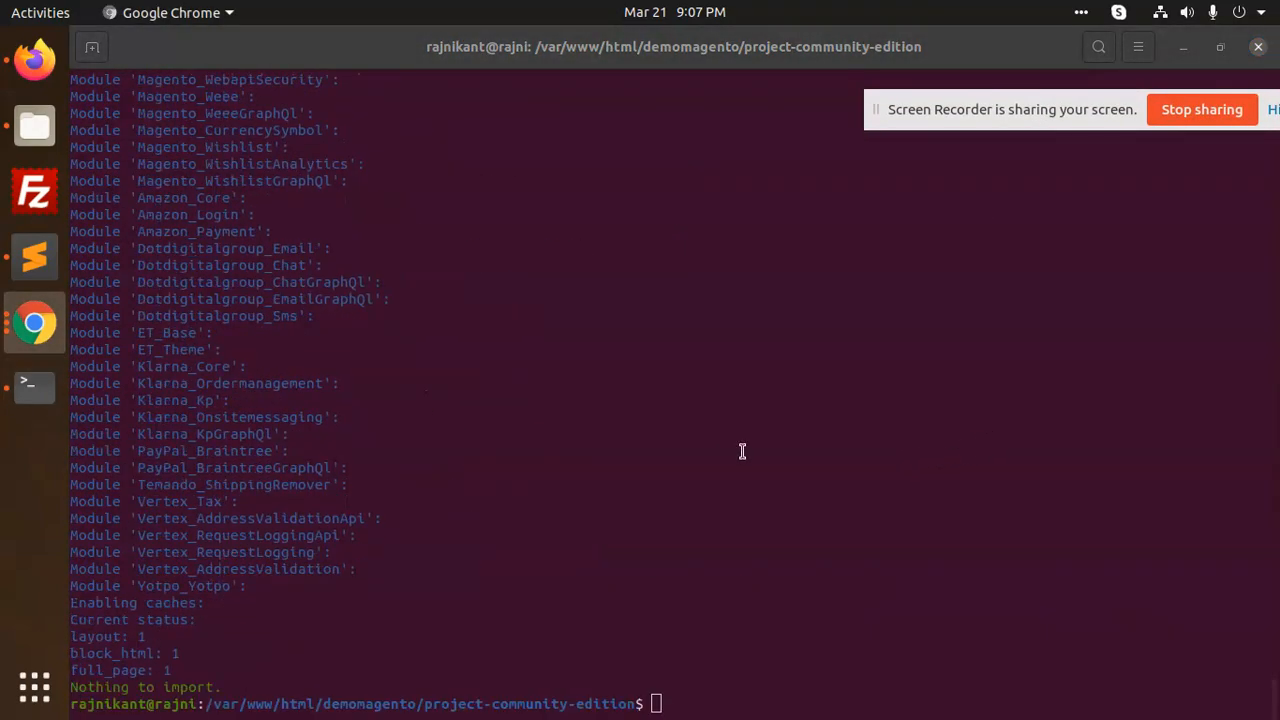
text(sudo php bin/magento setup:static-content:deploy -f)
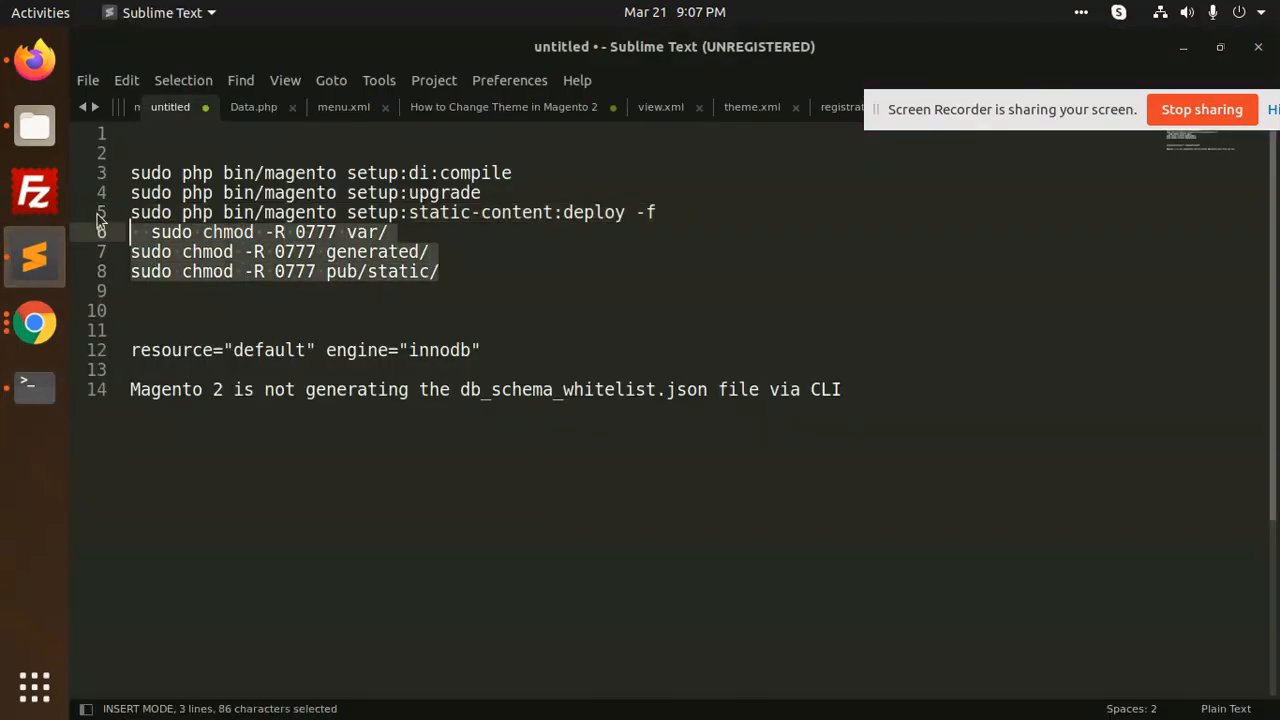
Step: Run the forced static-content deploy for the frontend and admin themes in the terminal
click(34, 384)
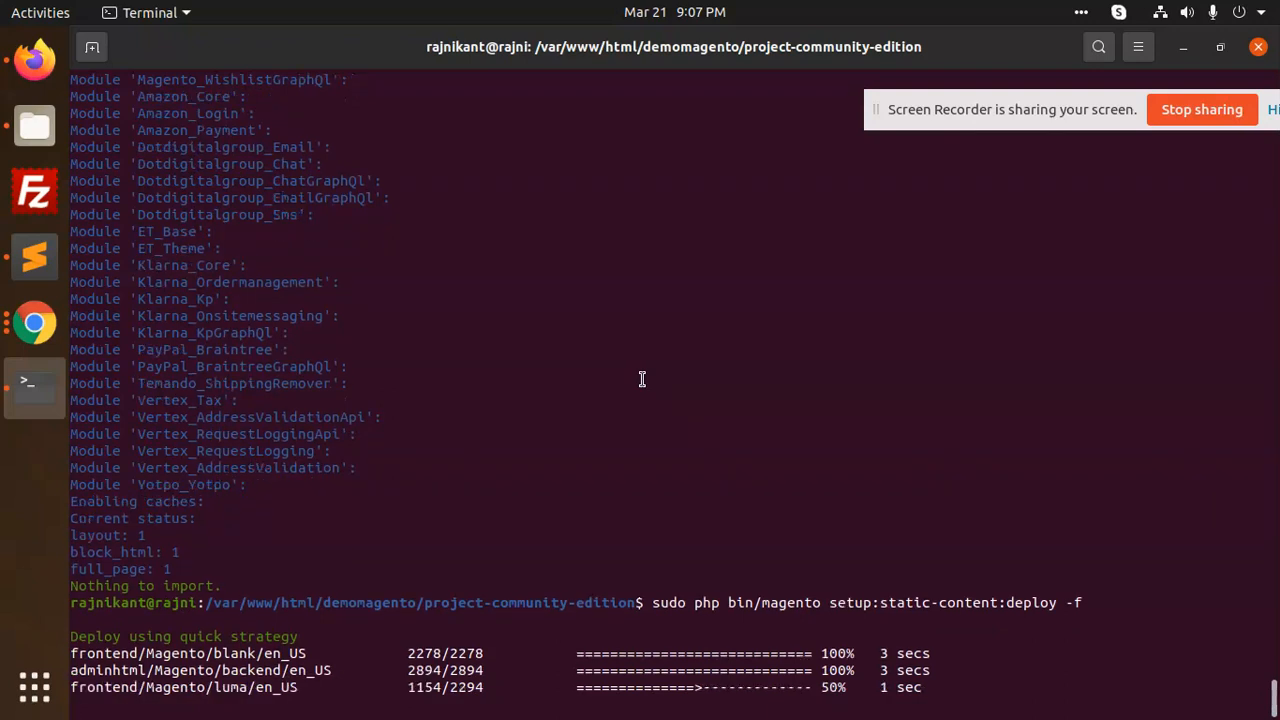
scroll(down, 3)
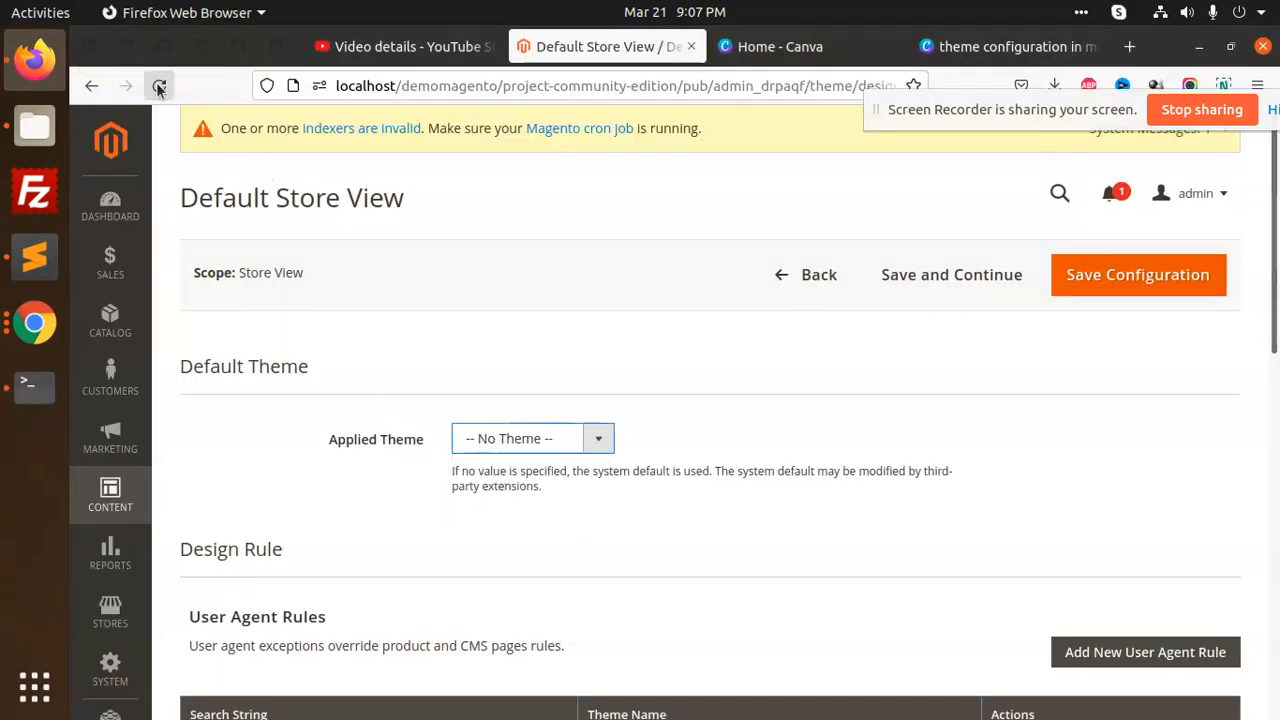
Step: Set the Default Store View's Applied Theme to Etrend Lite and save the configuration
click(160, 86)
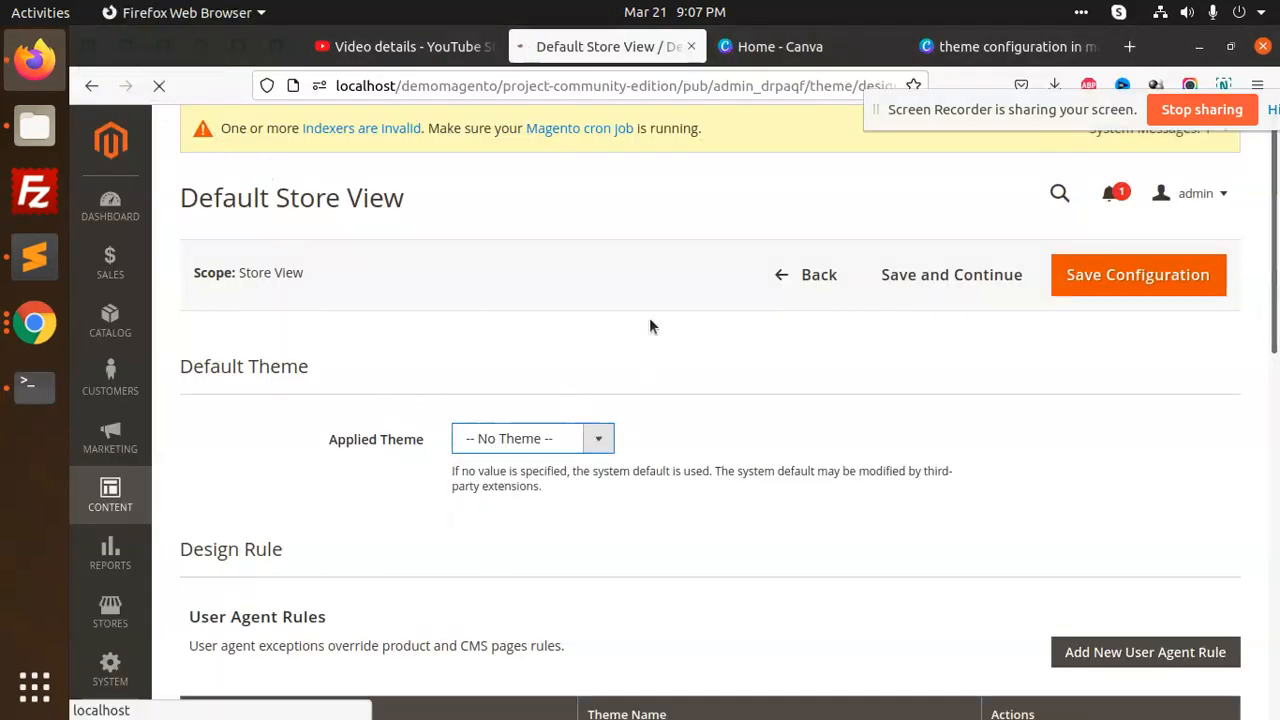
click(1136, 274)
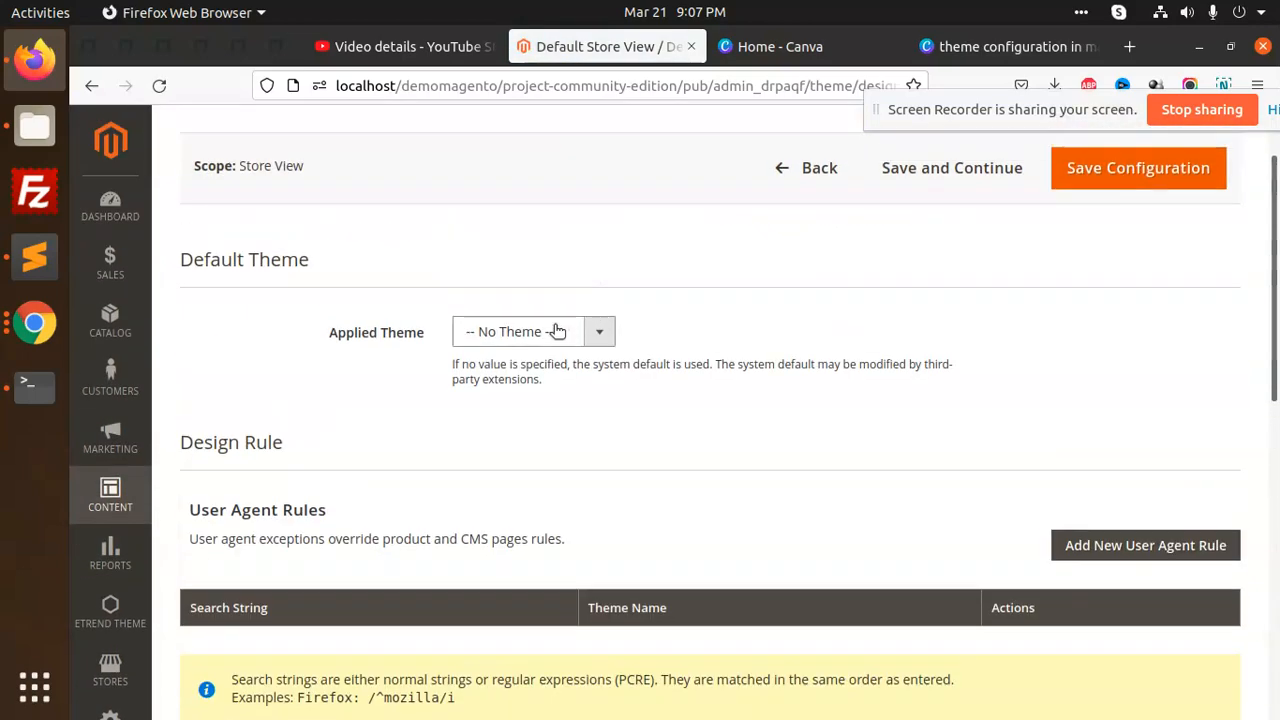
click(532, 332)
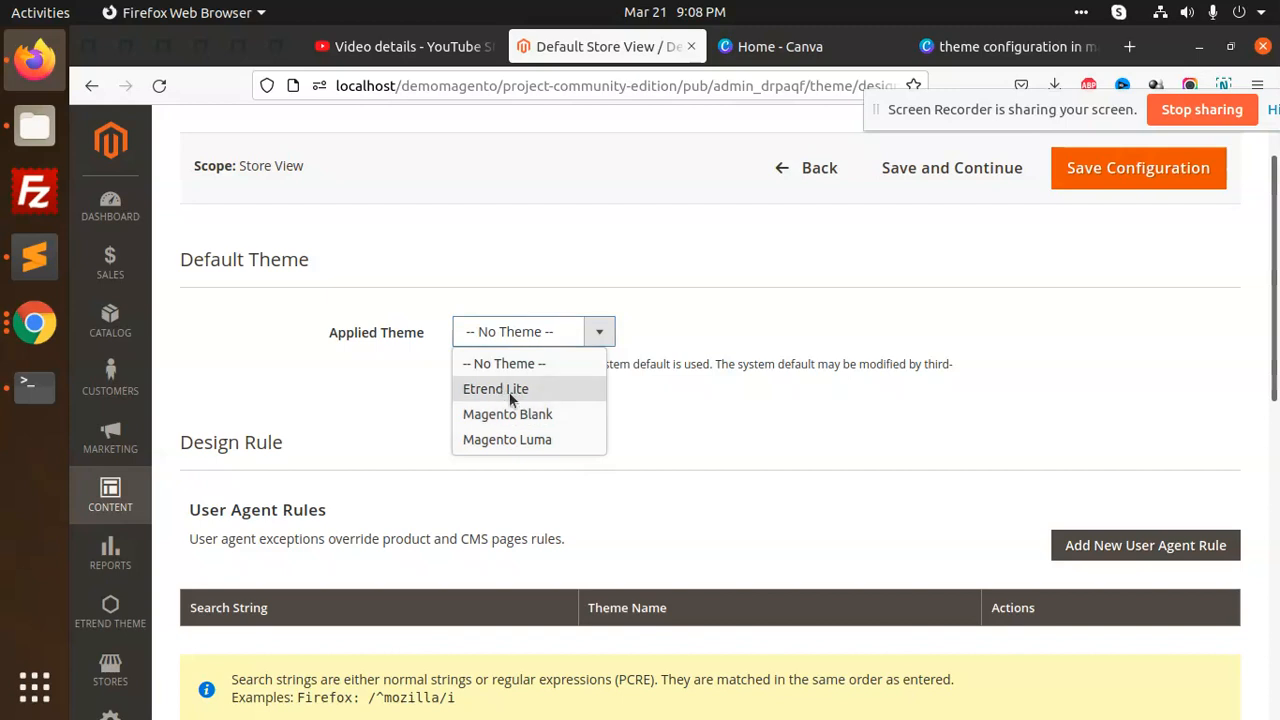
click(496, 388)
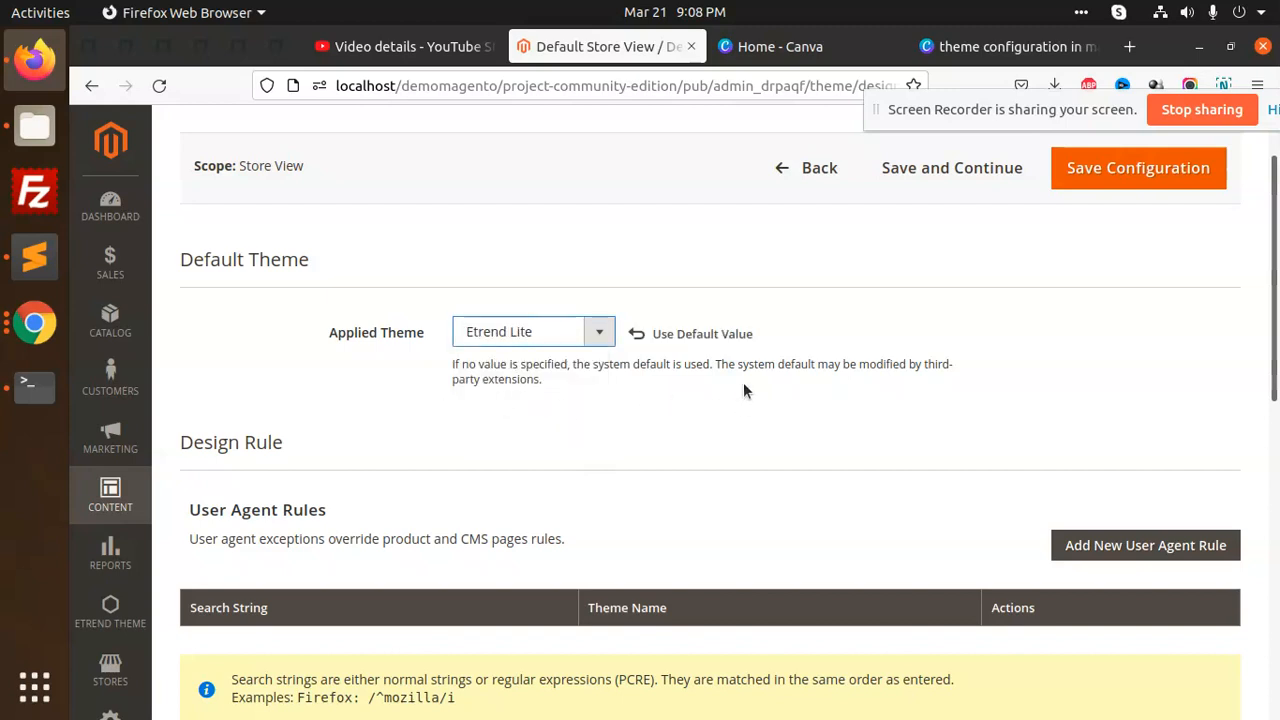
click(1138, 168)
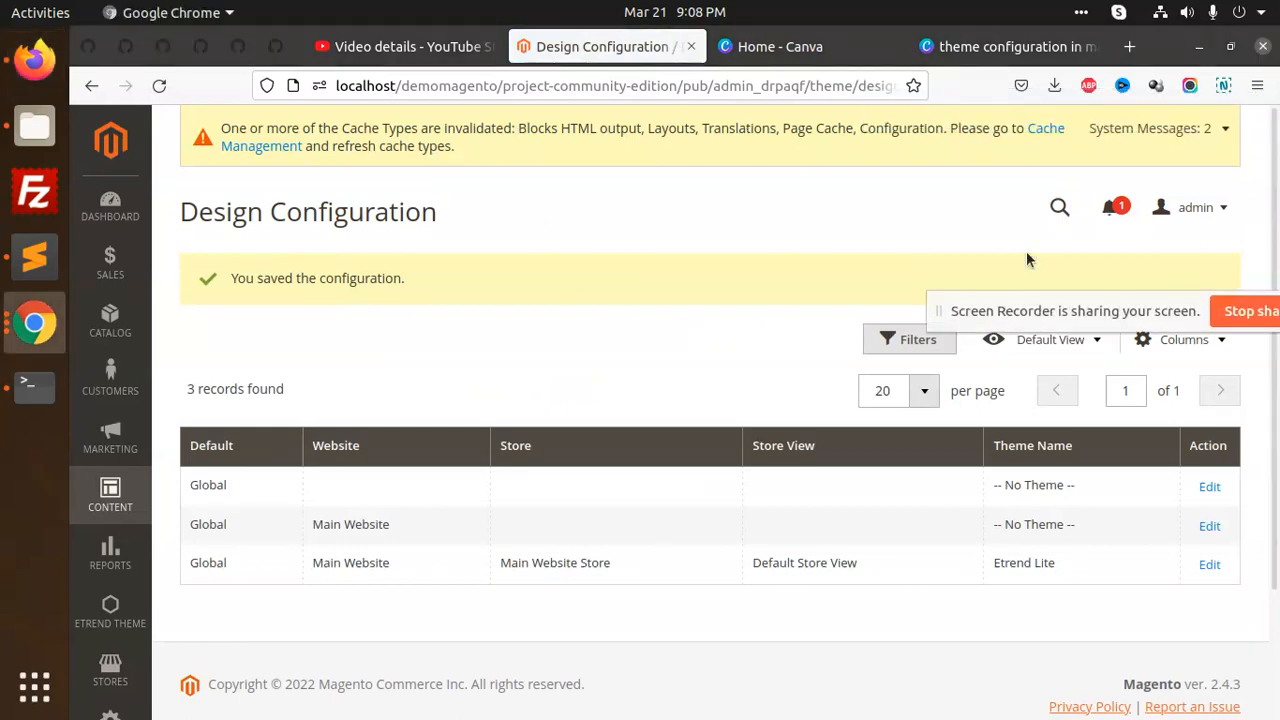
Step: In Cache Management, refresh all 15 cache types and flush the Magento cache
click(1044, 128)
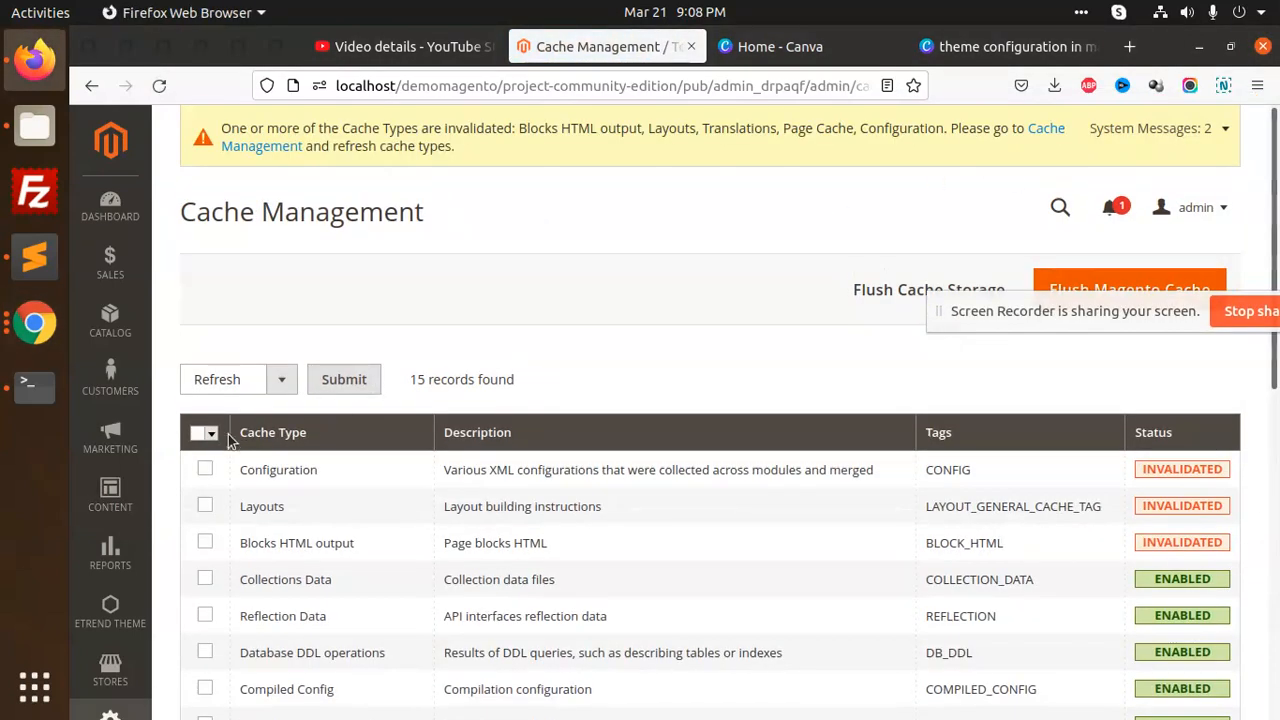
click(204, 432)
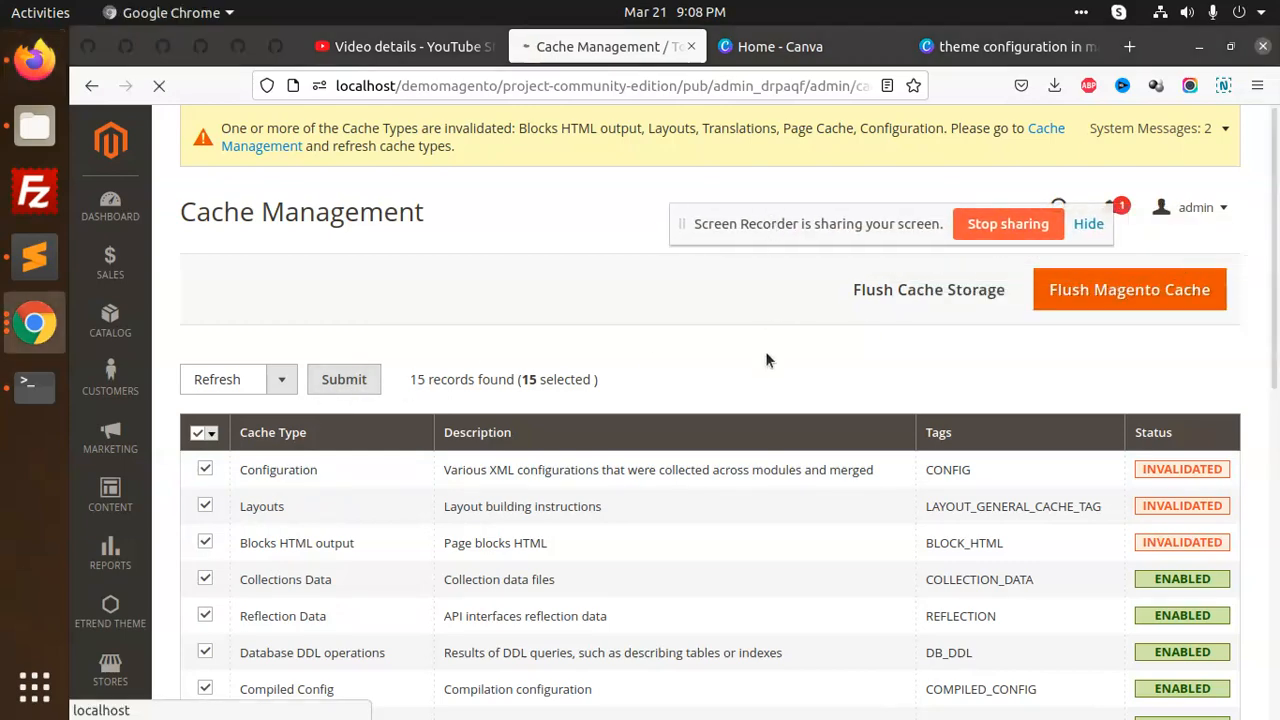
click(344, 380)
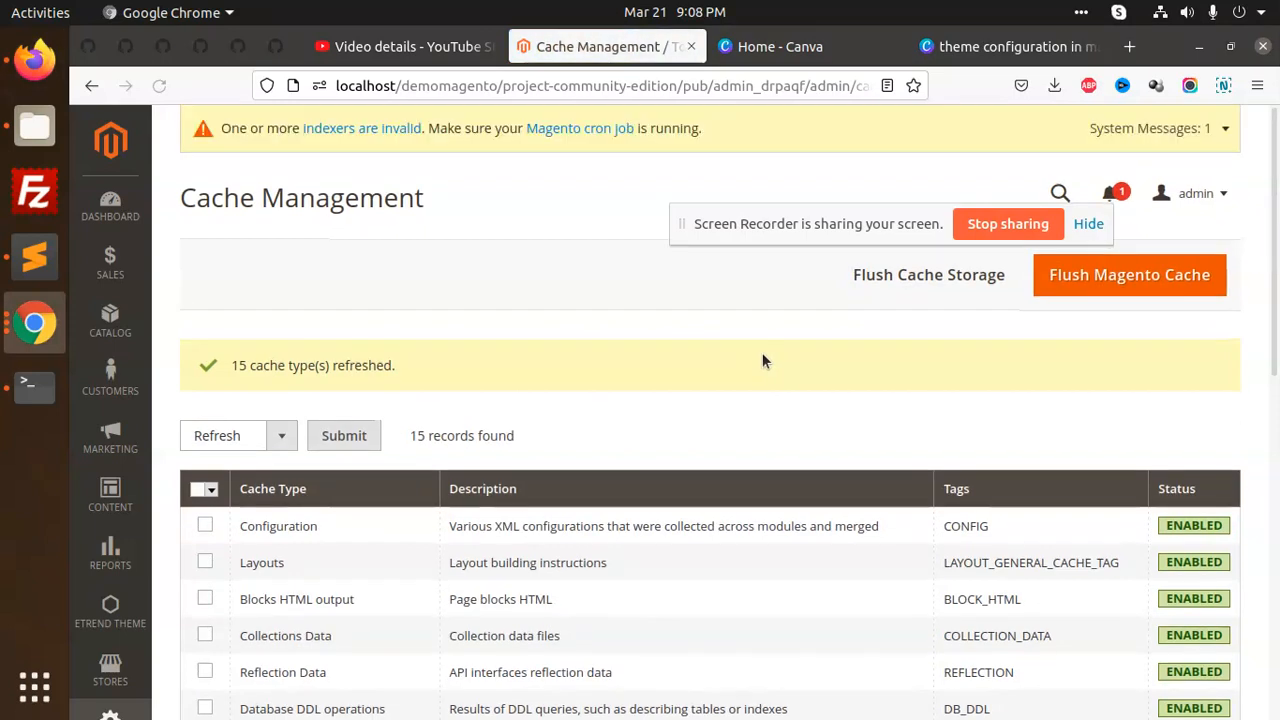
click(1128, 274)
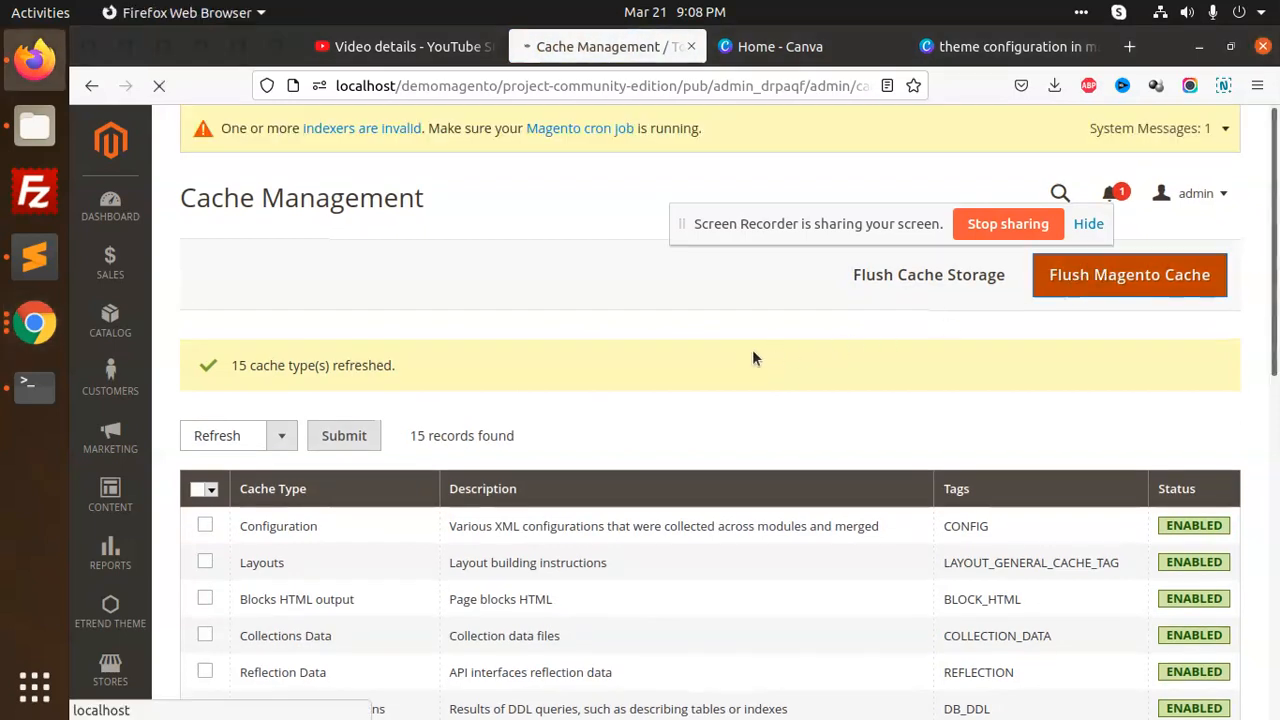
mouse_move(672, 358)
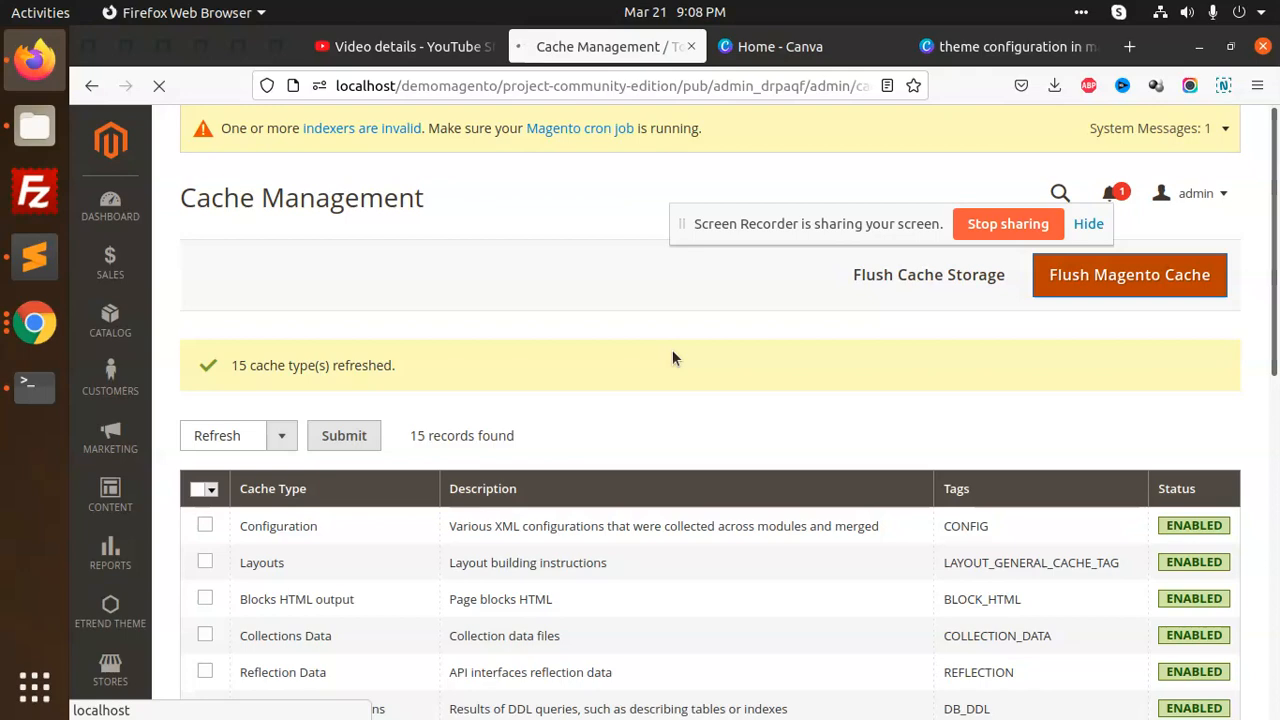
click(600, 84)
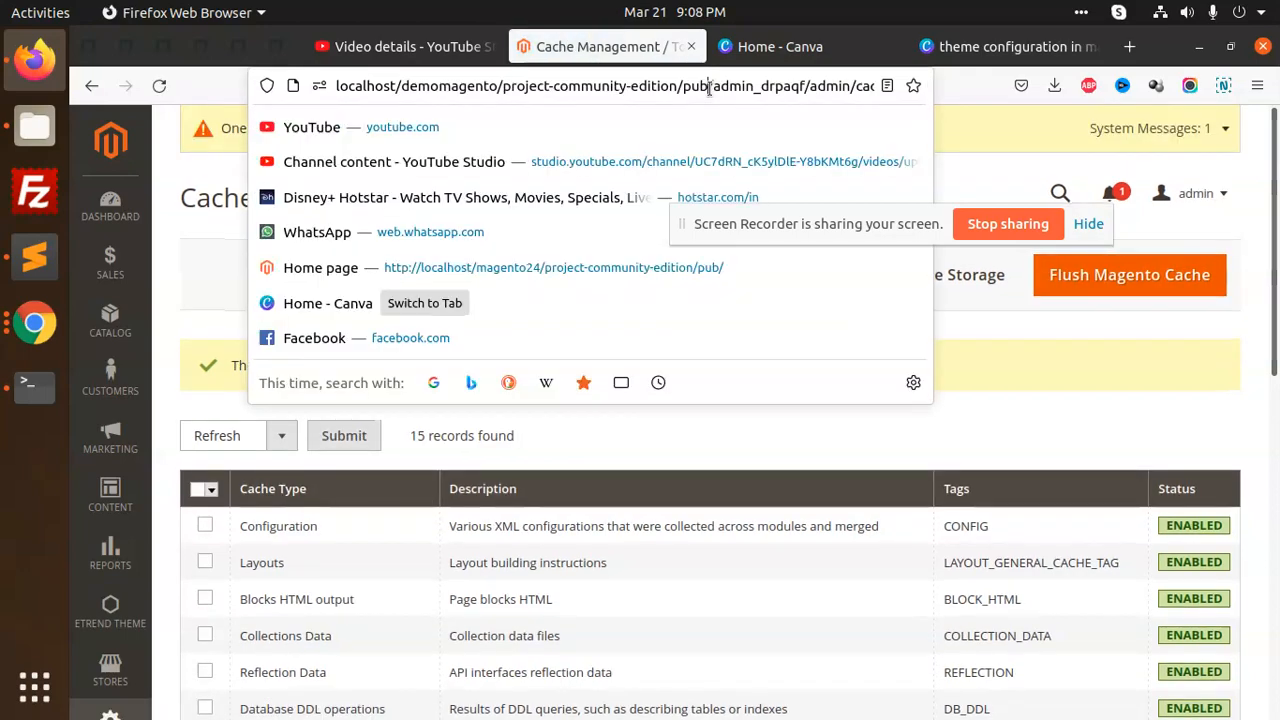
Step: Open the demomagento storefront home page in a new browser tab
triple_click(600, 84)
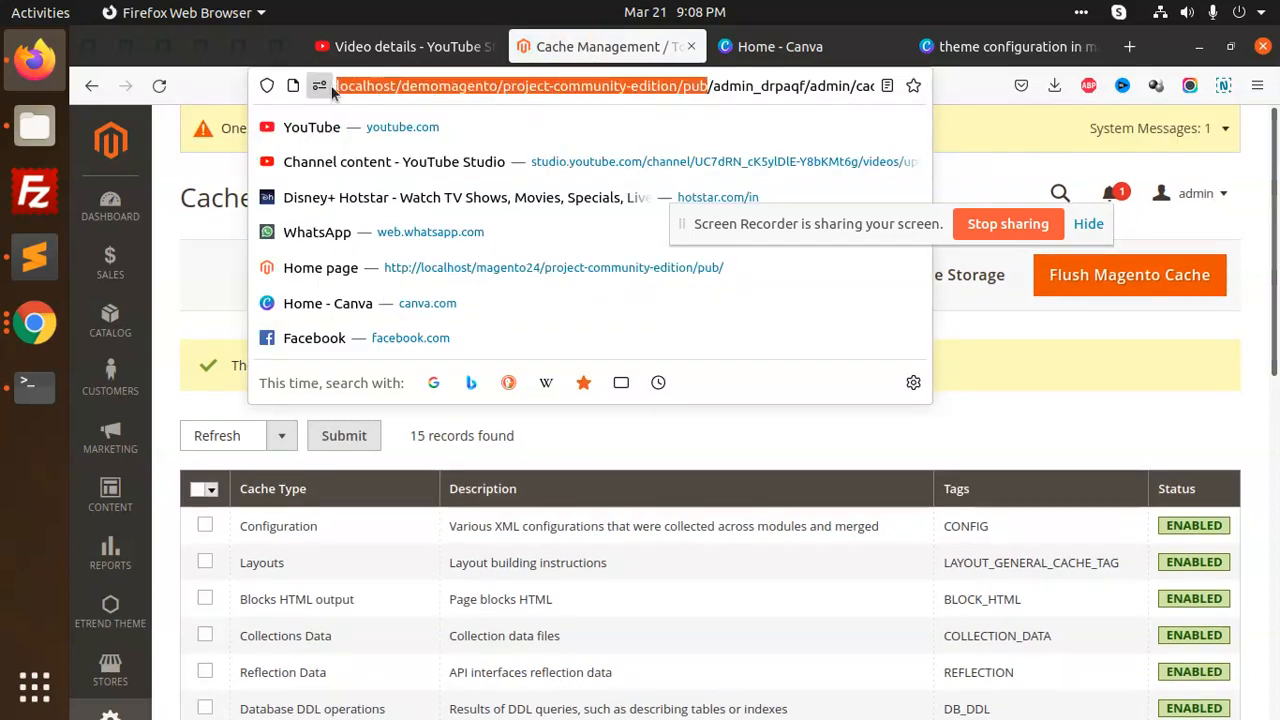
click(1128, 46)
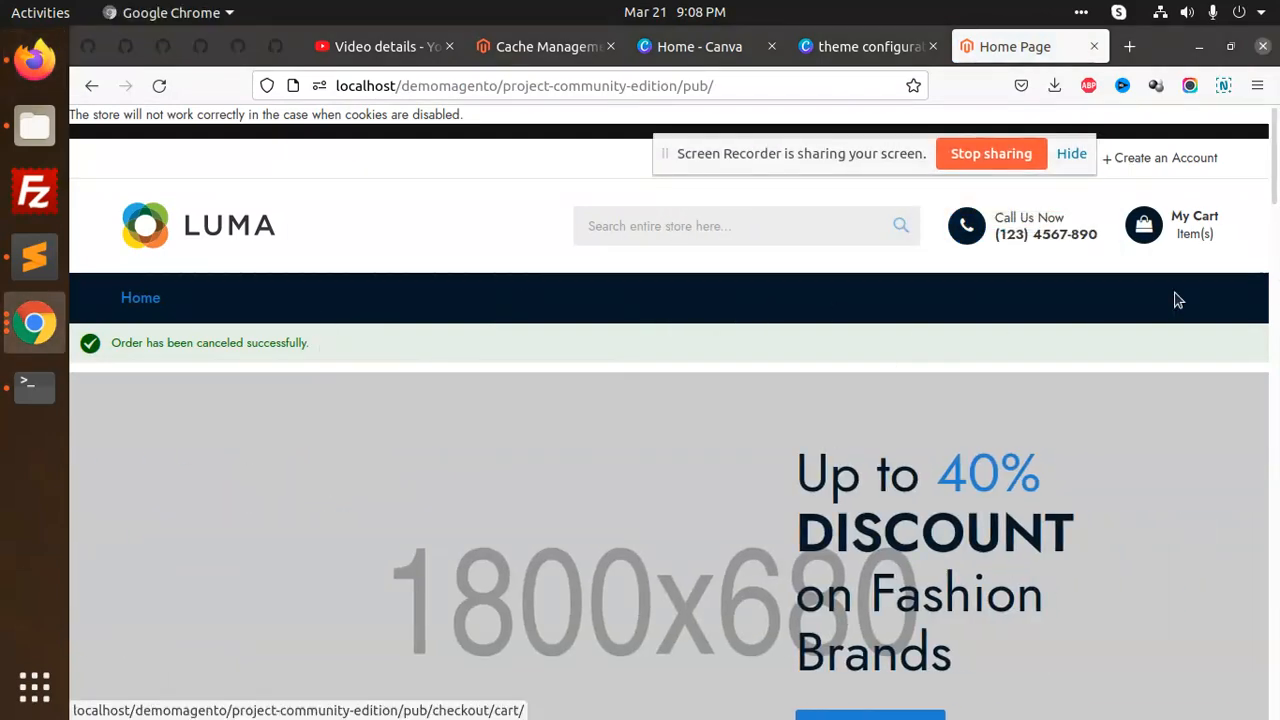
Step: Scroll through Etrend's lookbook, blog and footer sections, then return to Cache Management
scroll(down, 3)
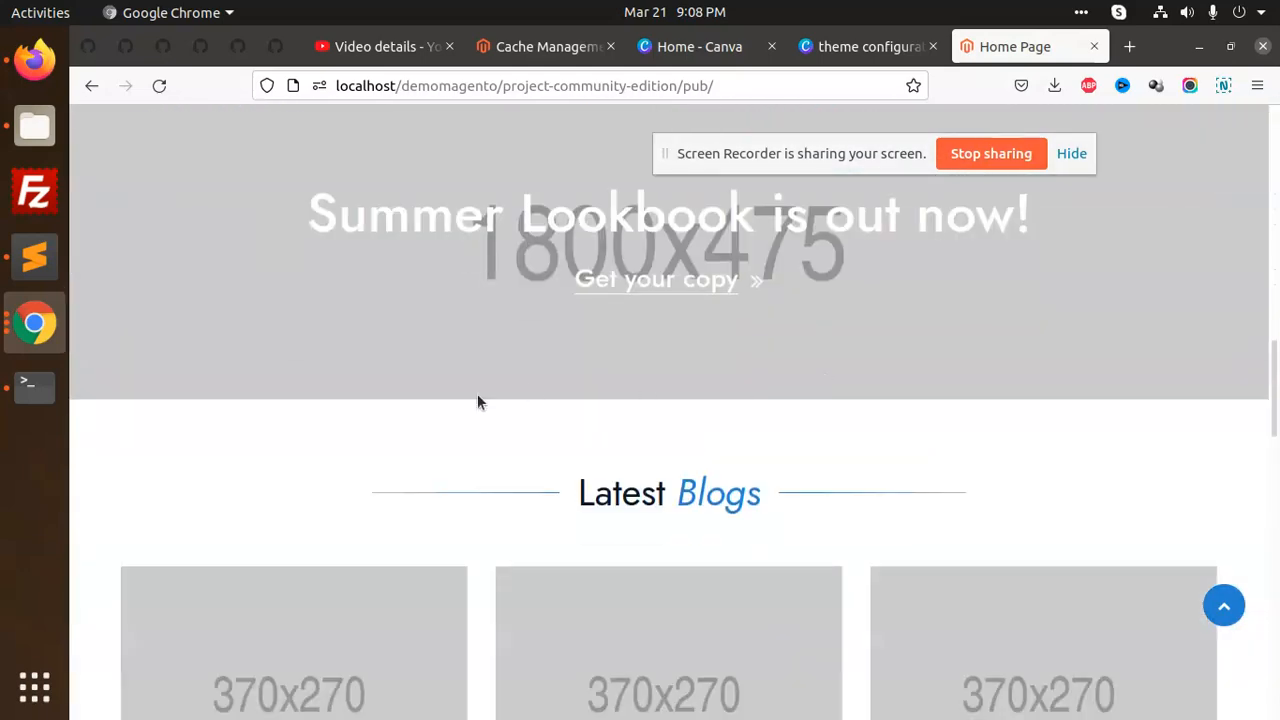
scroll(down, 3)
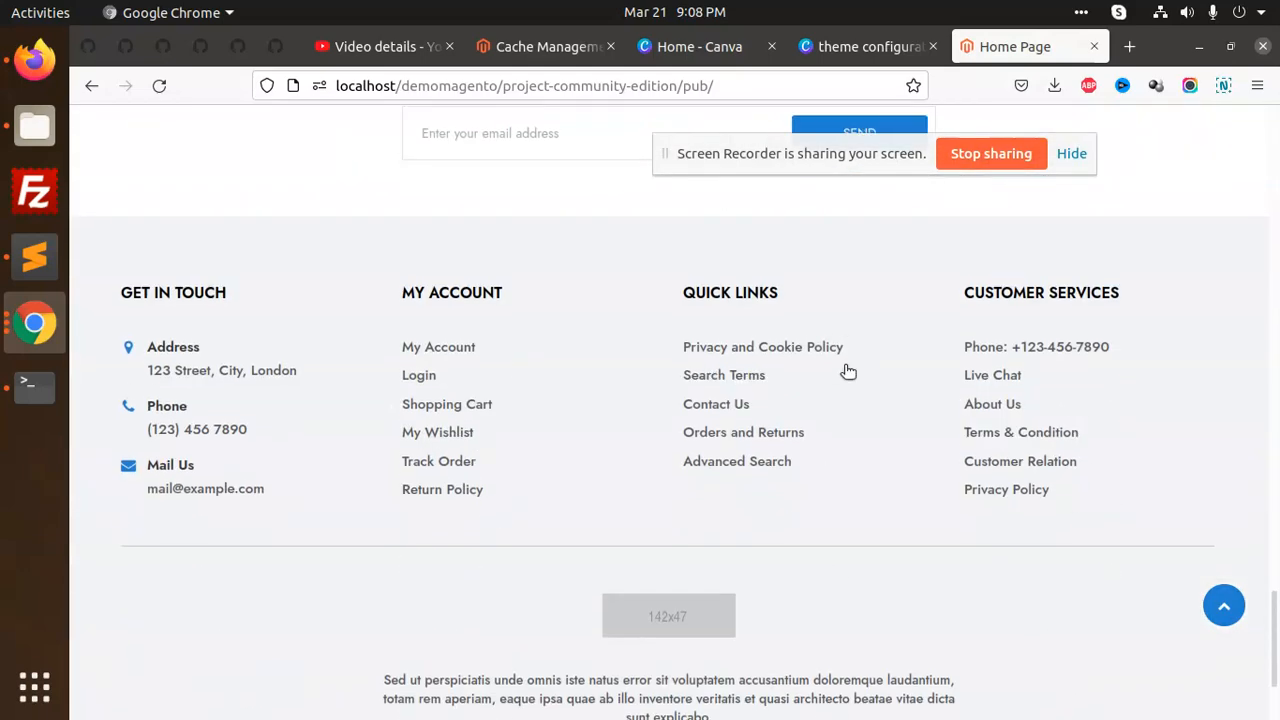
scroll(down, 3)
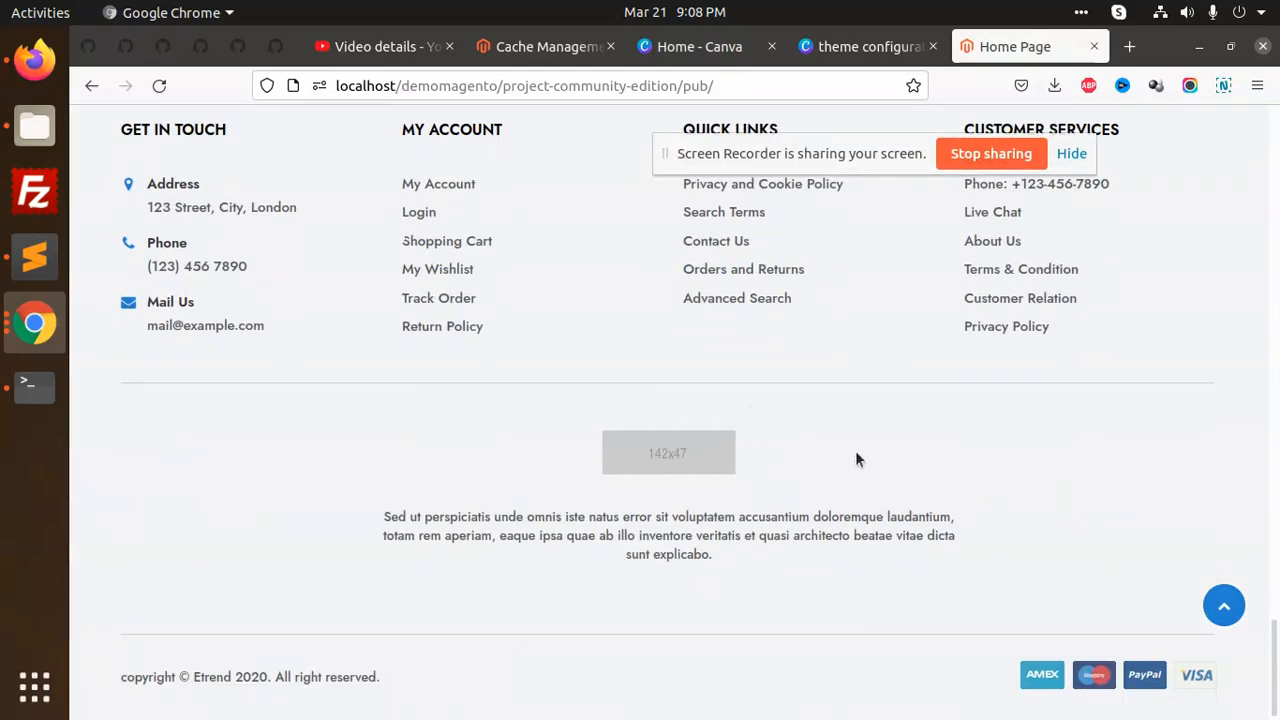
scroll(up, 3)
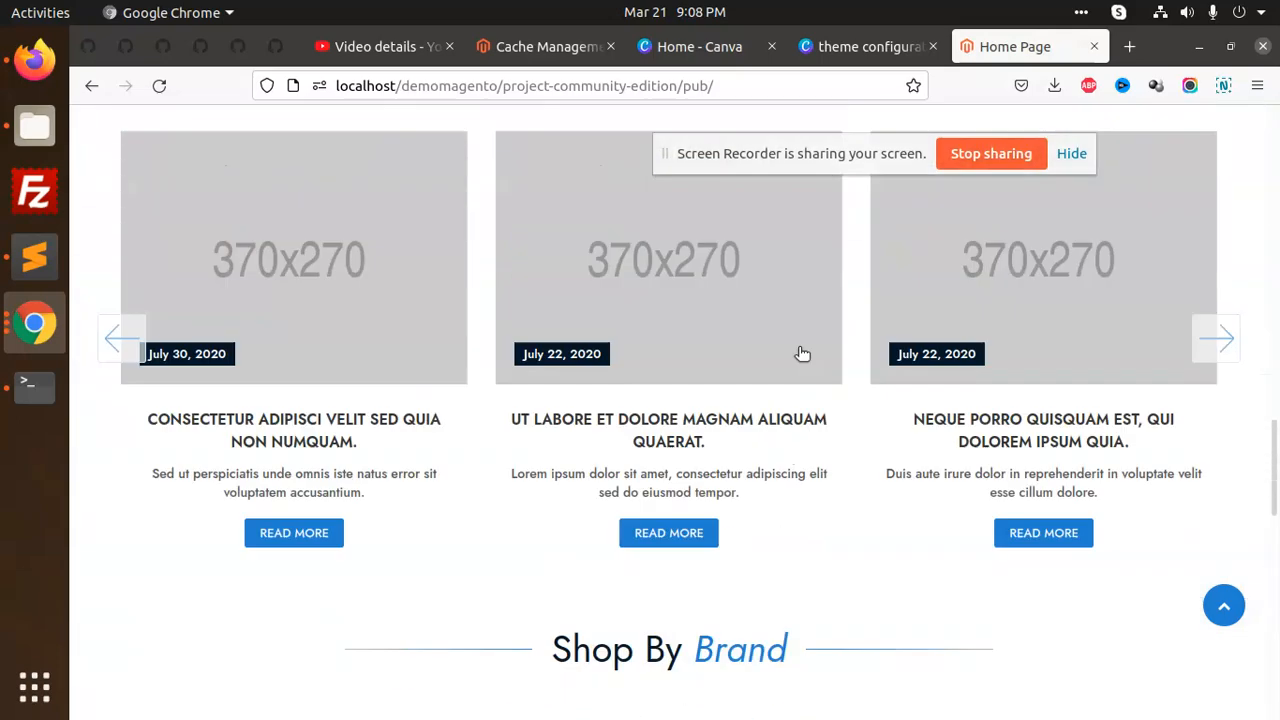
scroll(up, 3)
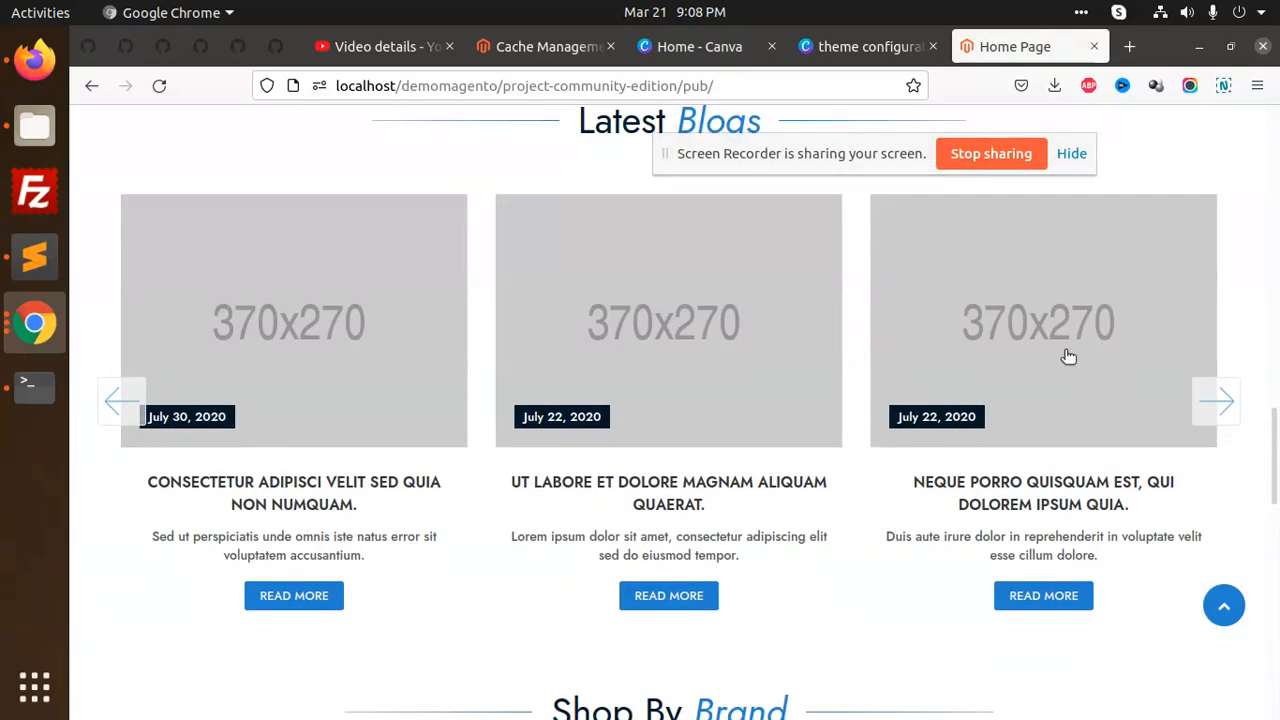
scroll(up, 3)
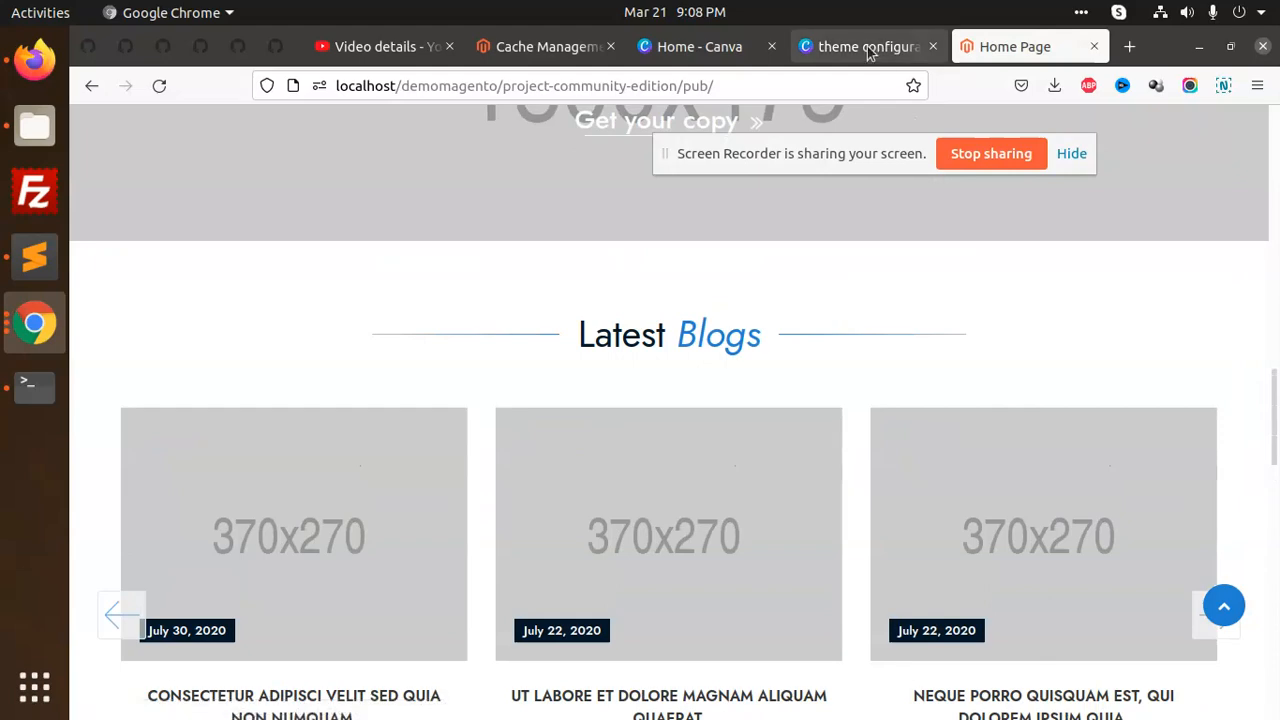
click(544, 46)
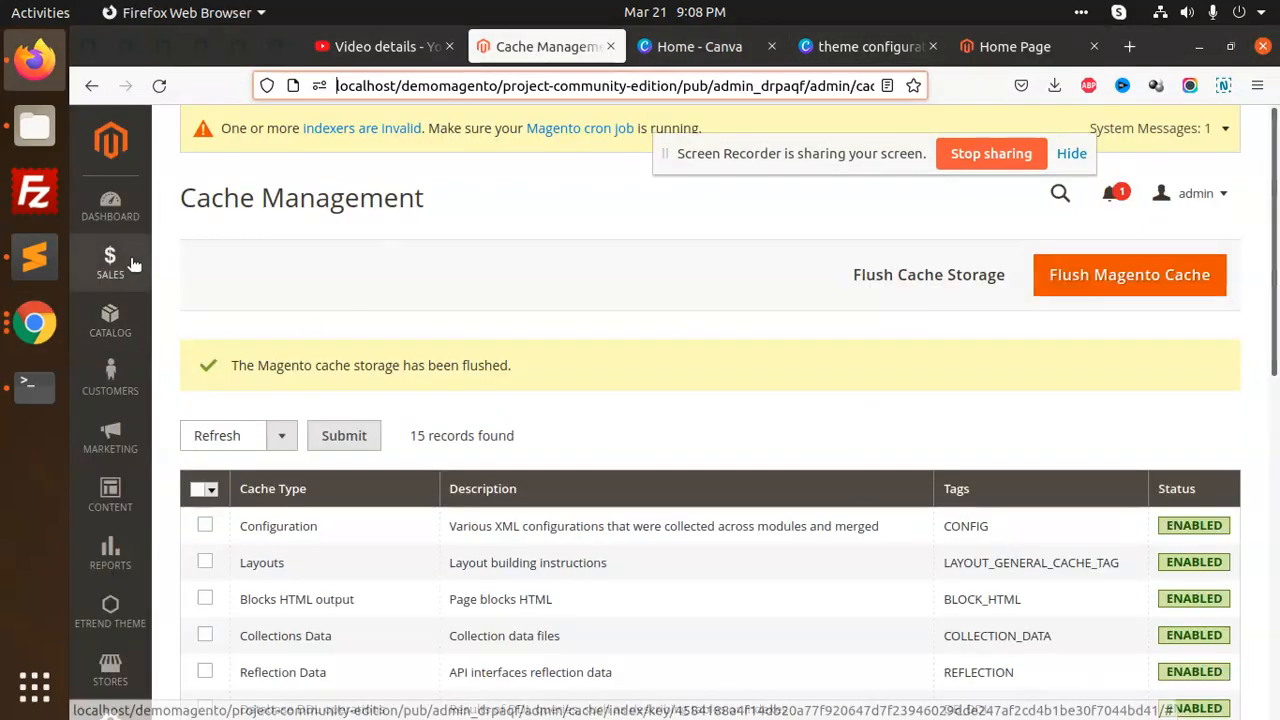
Step: Navigate to the Etrend Theme Header settings from the admin sidebar
scroll(down, 3)
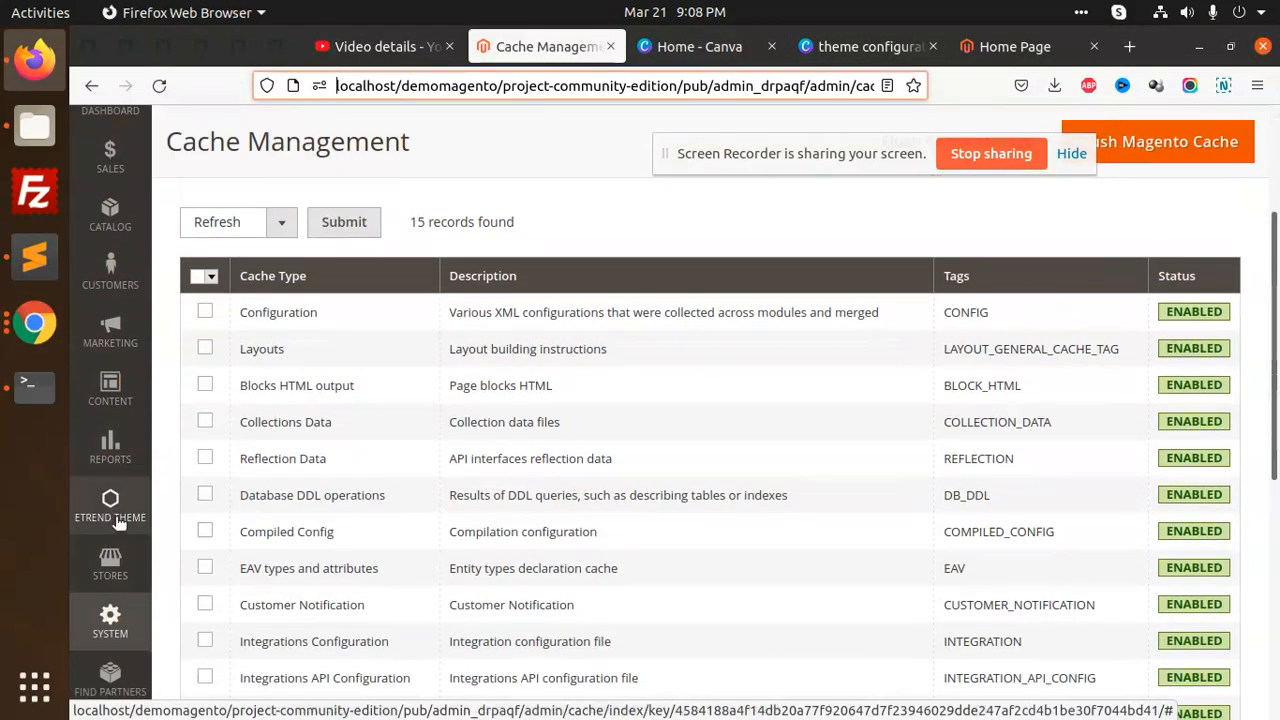
click(110, 504)
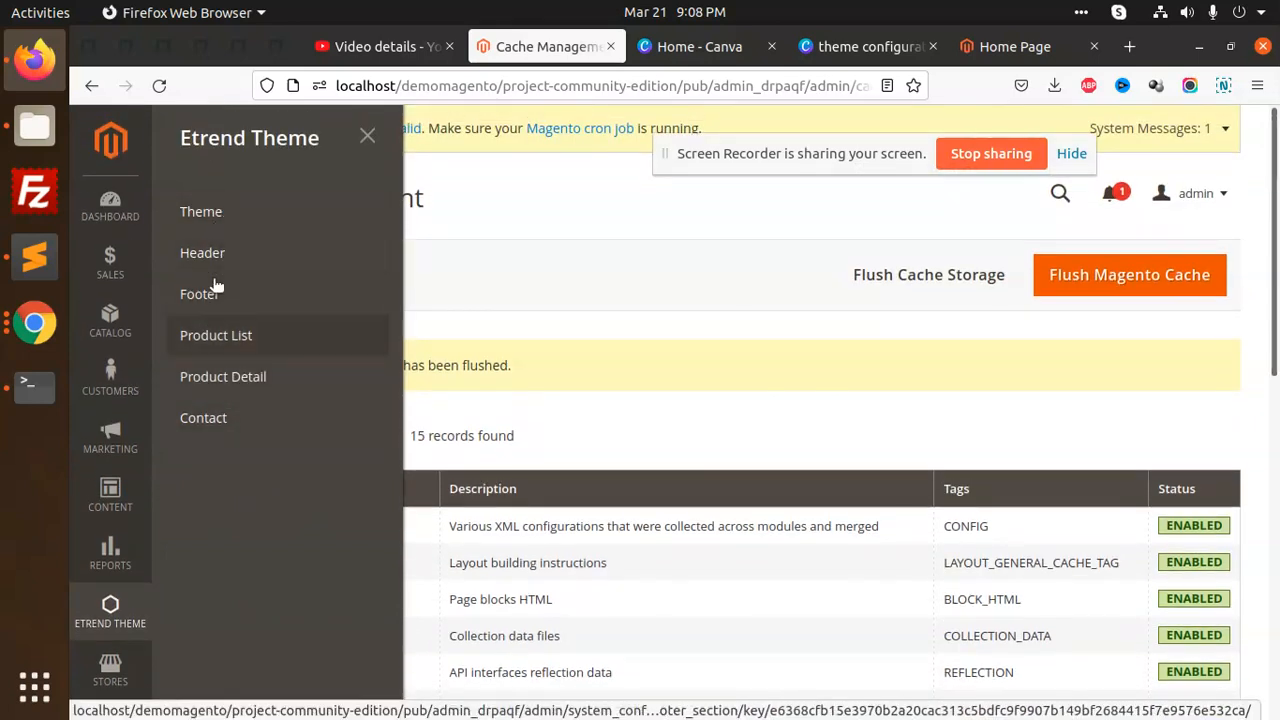
click(200, 294)
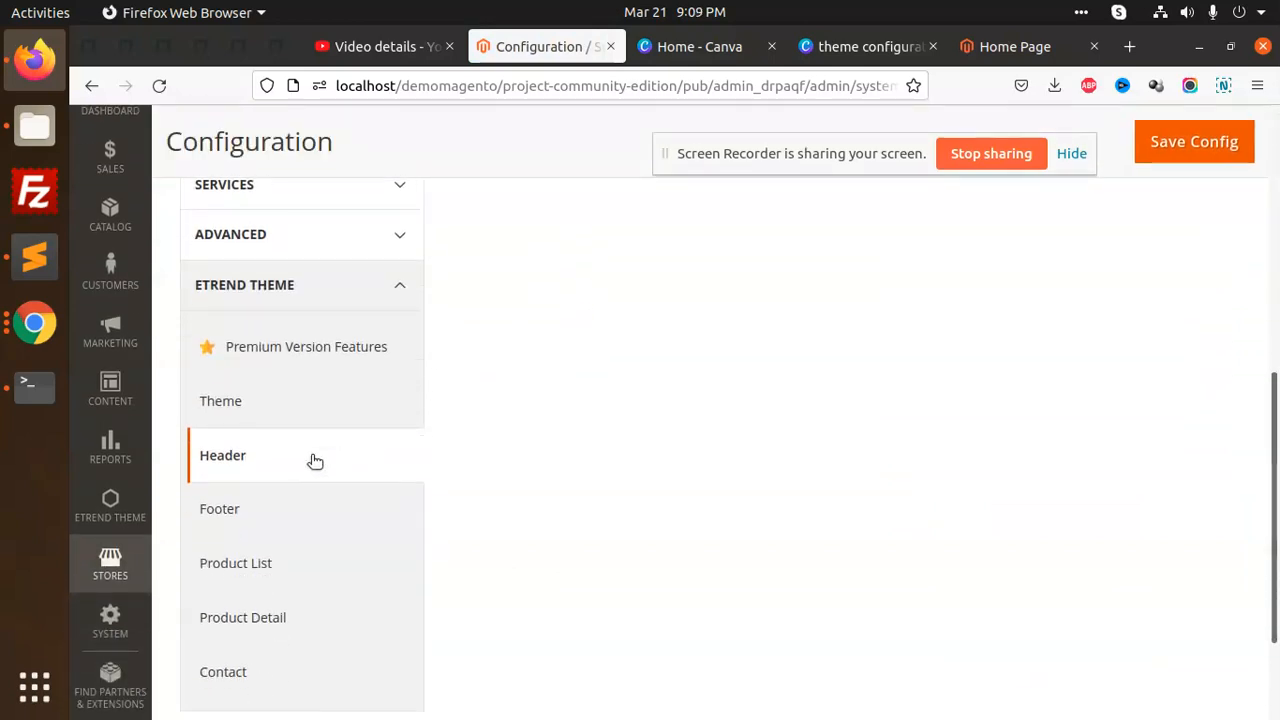
Step: View the Etrend Theme Configuration page's General and Custom Tabs groups
scroll(down, 3)
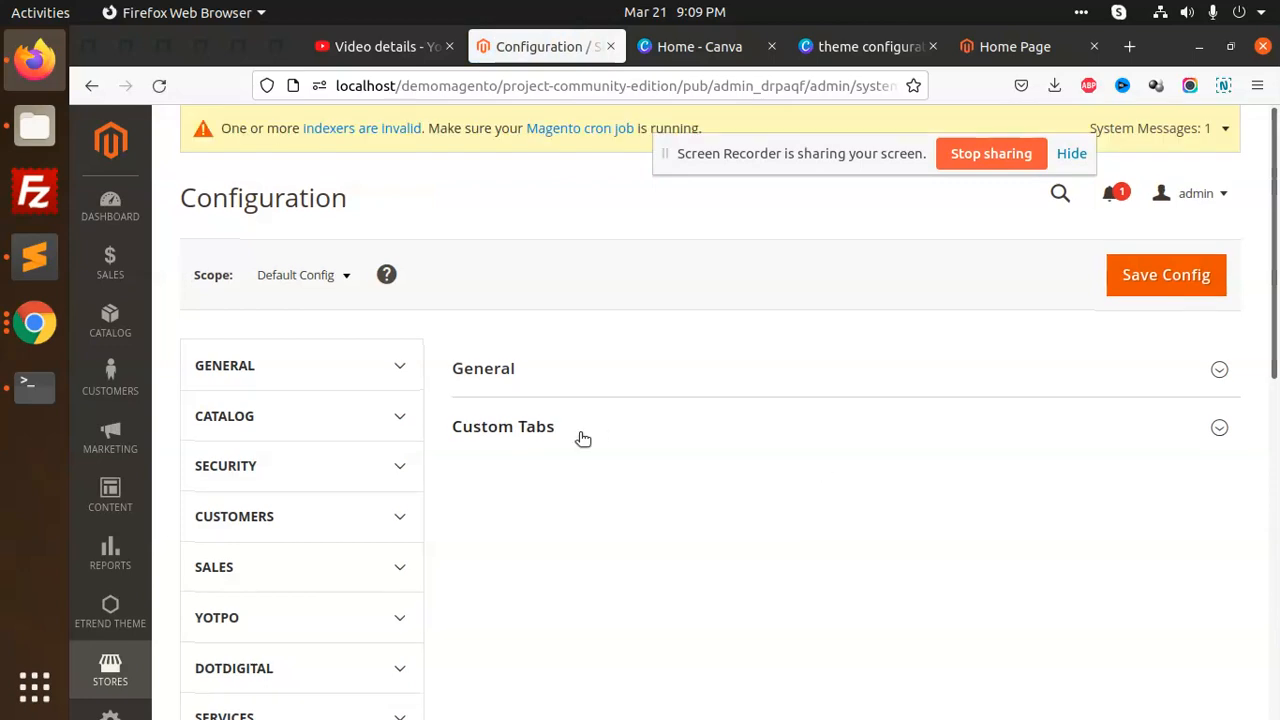
click(504, 426)
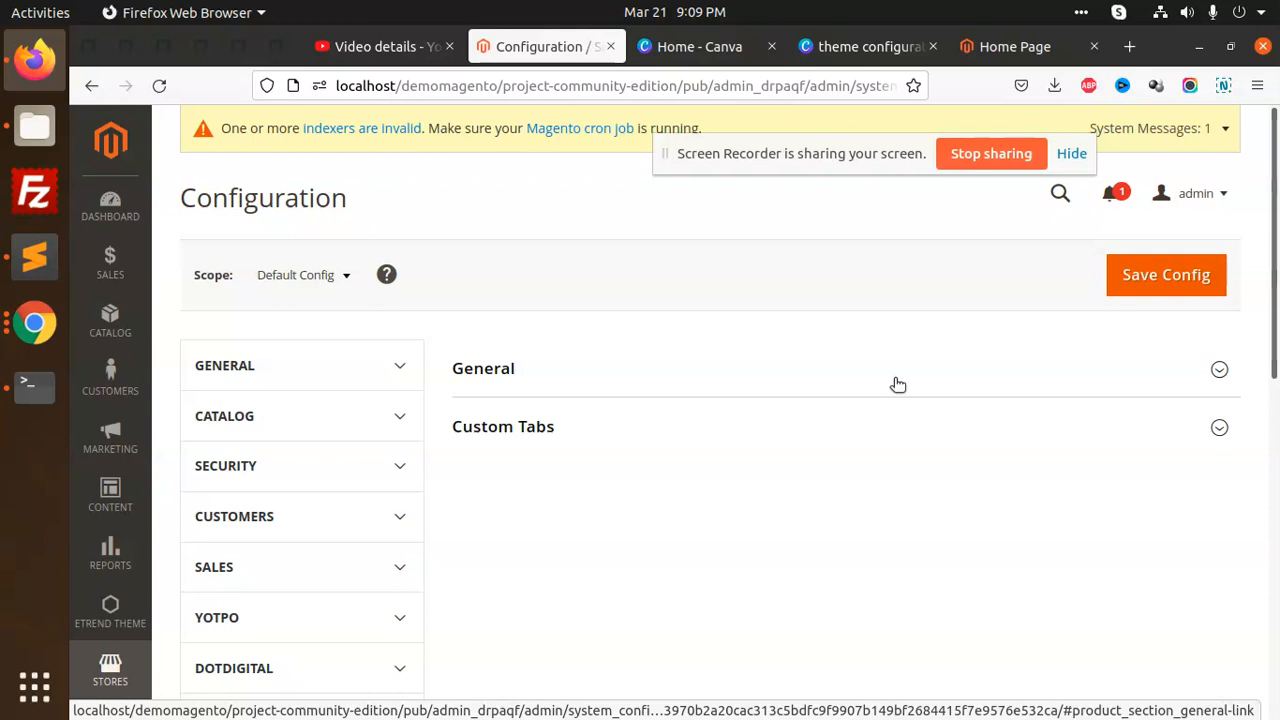
scroll(down, 3)
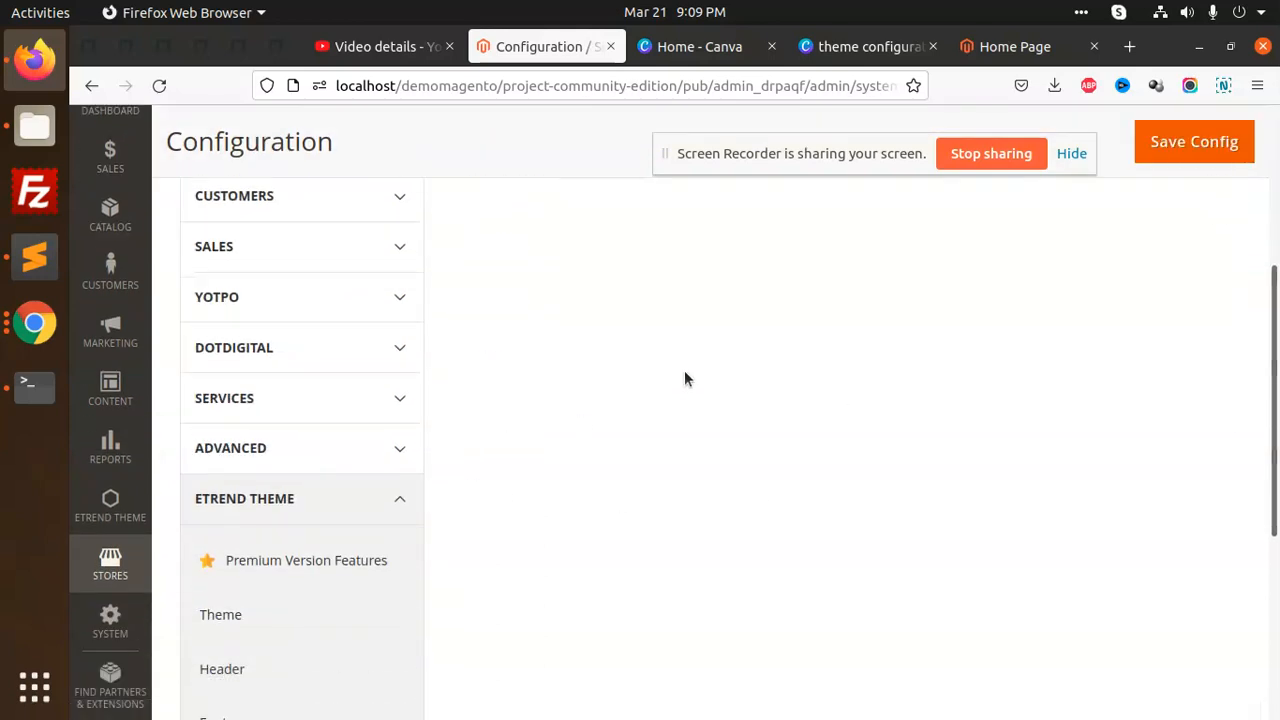